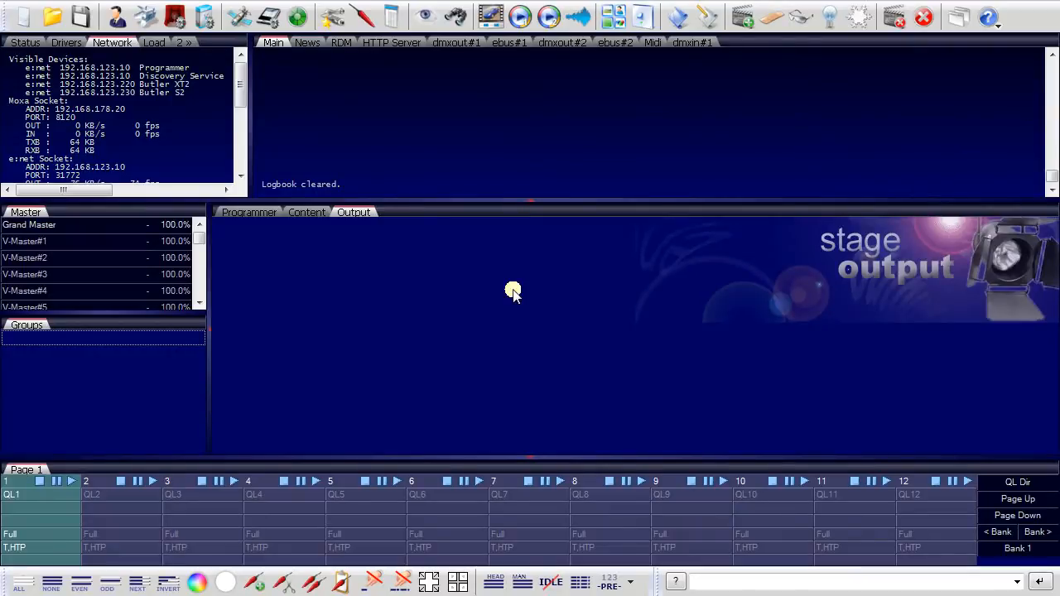
mouse_move(507, 295)
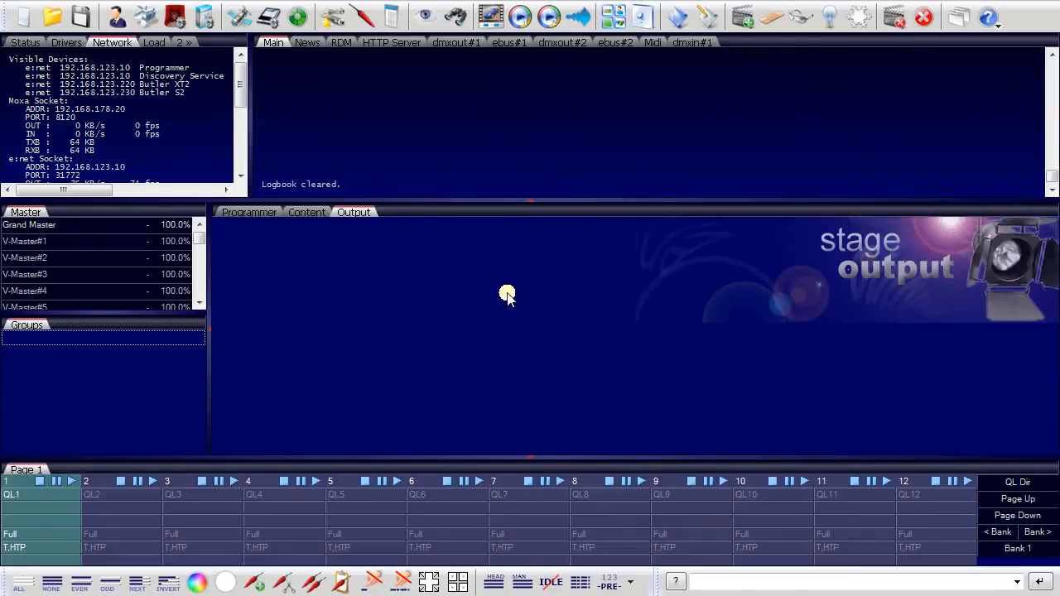
mouse_move(738, 157)
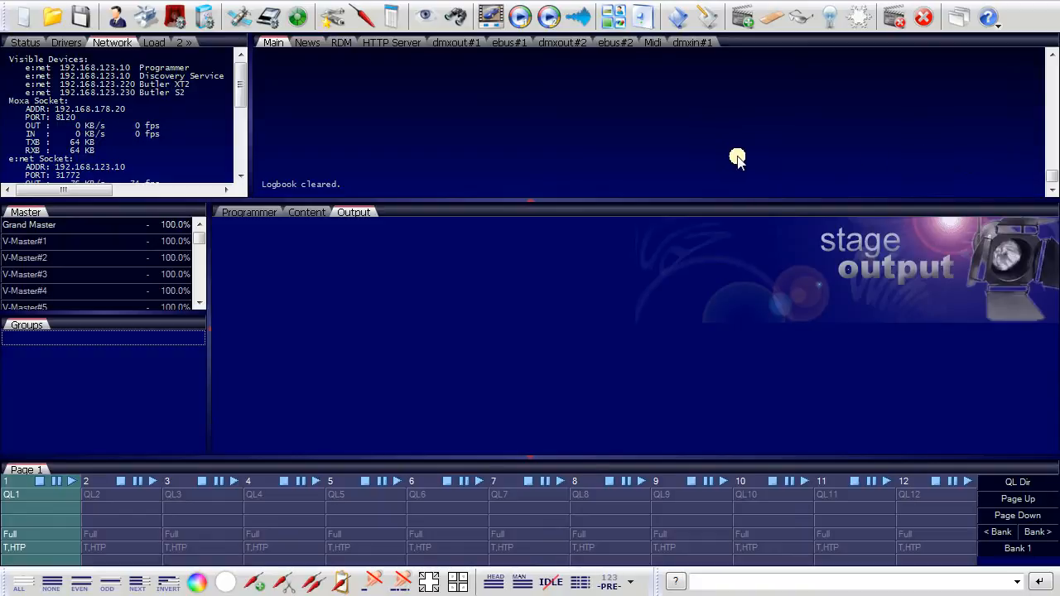
mouse_move(695, 138)
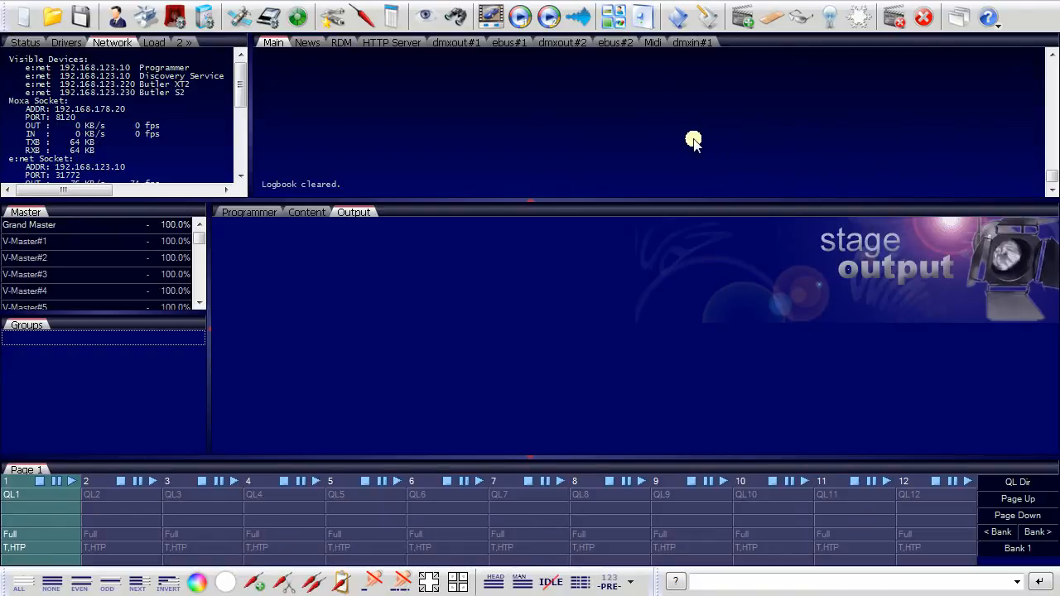
mouse_move(686, 143)
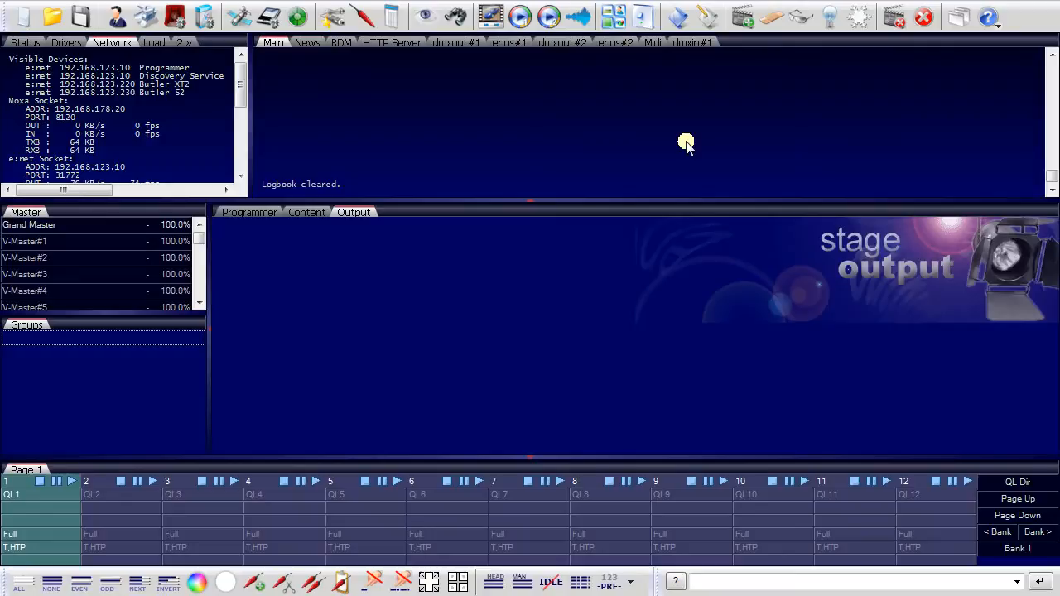
mouse_move(468, 113)
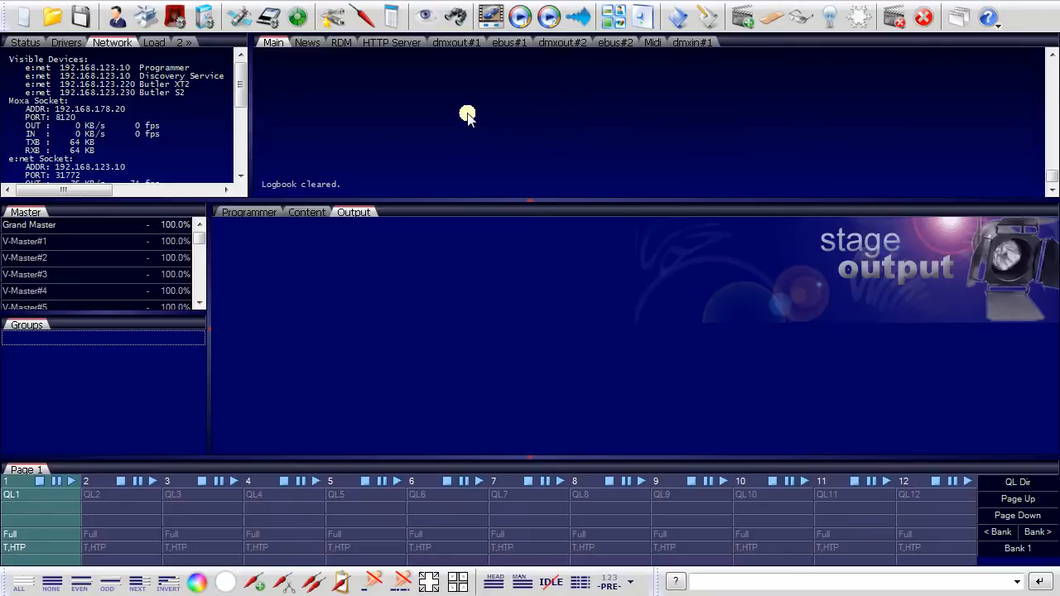
mouse_move(344, 113)
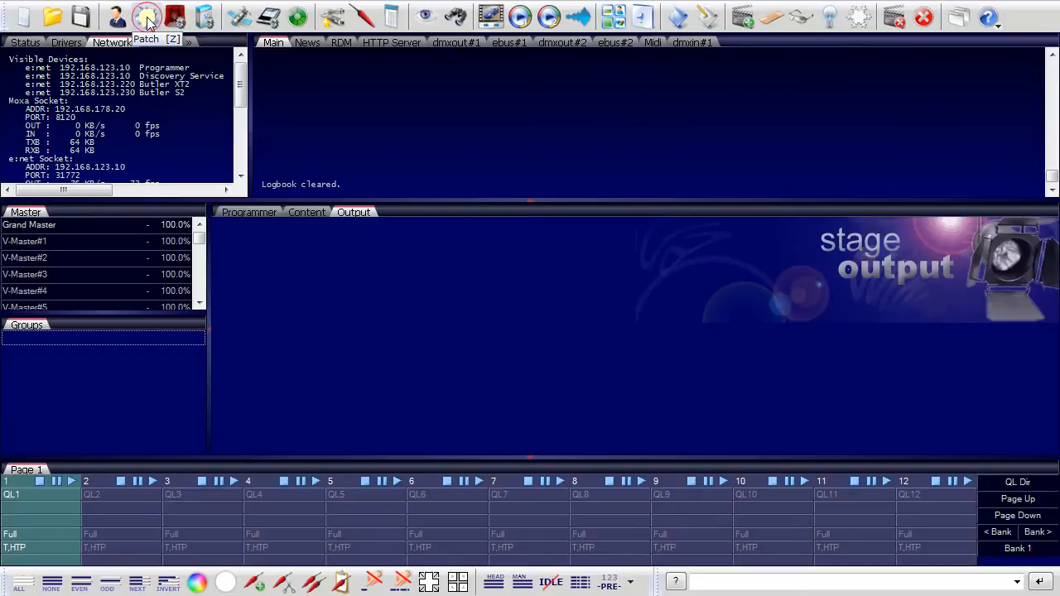
- Insert five Generic RGB Fader fixtures from the library into U01, starting at address 1
click(147, 16)
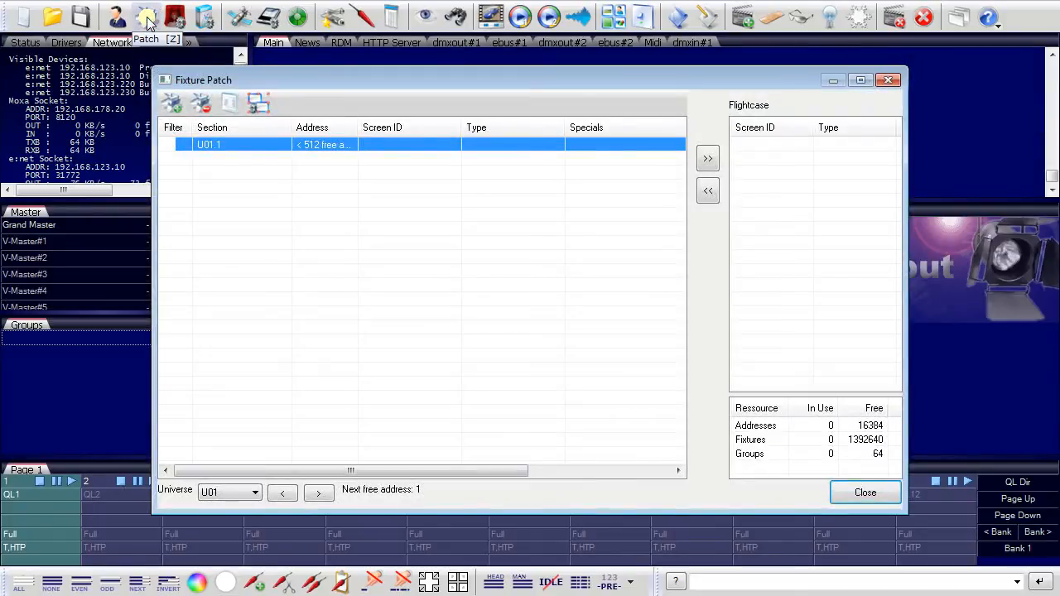
mouse_move(174, 104)
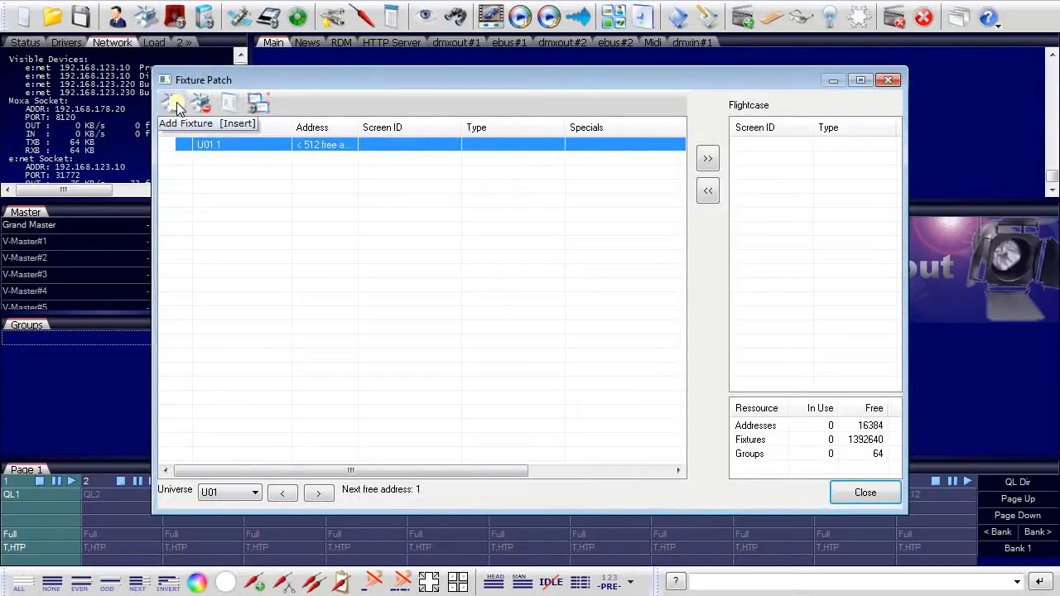
click(171, 101)
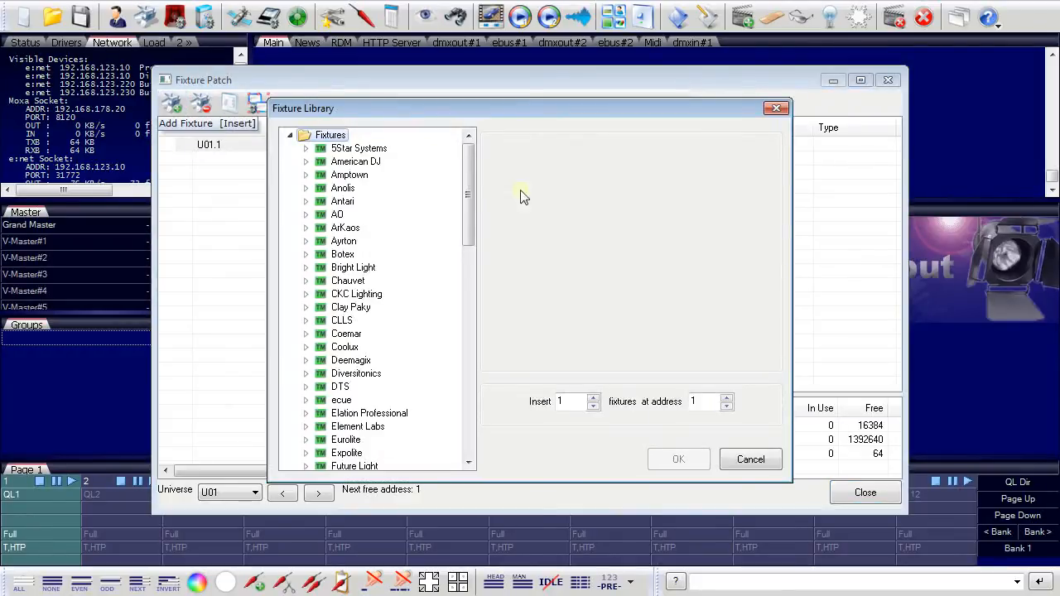
scroll(down, 3)
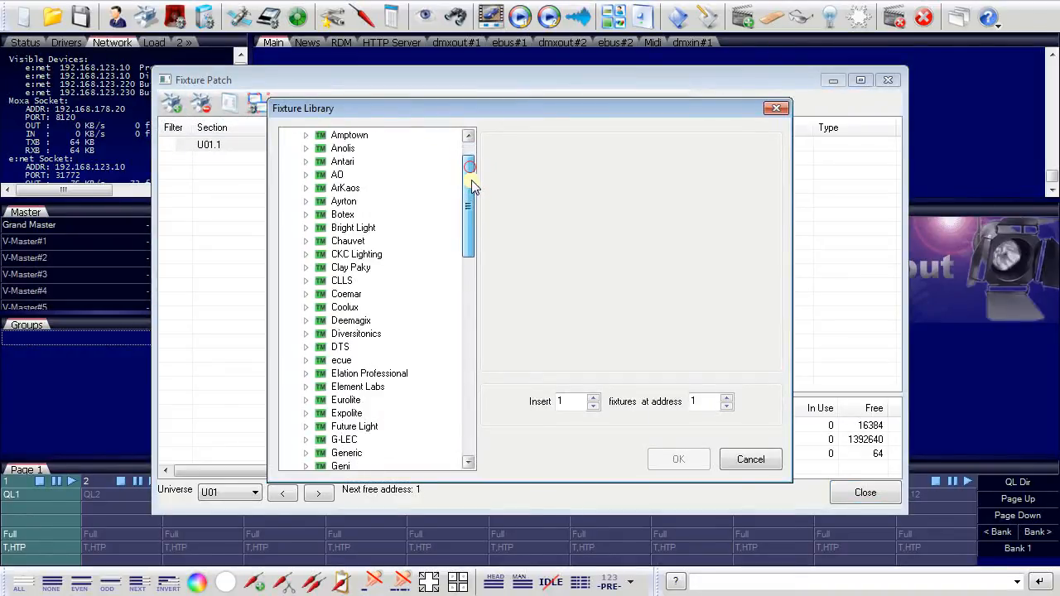
scroll(down, 3)
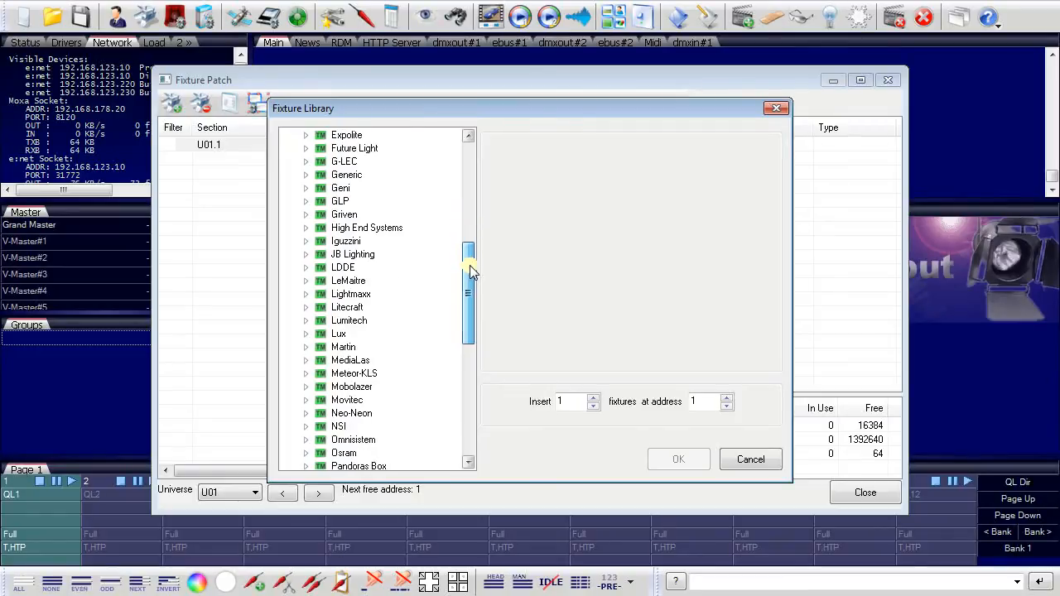
click(306, 136)
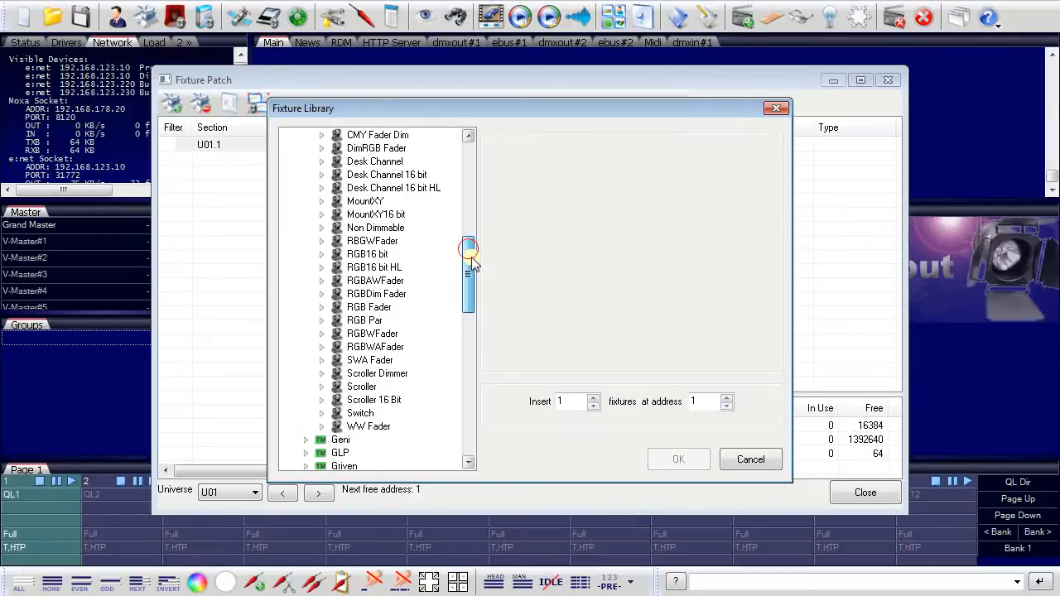
scroll(down, 3)
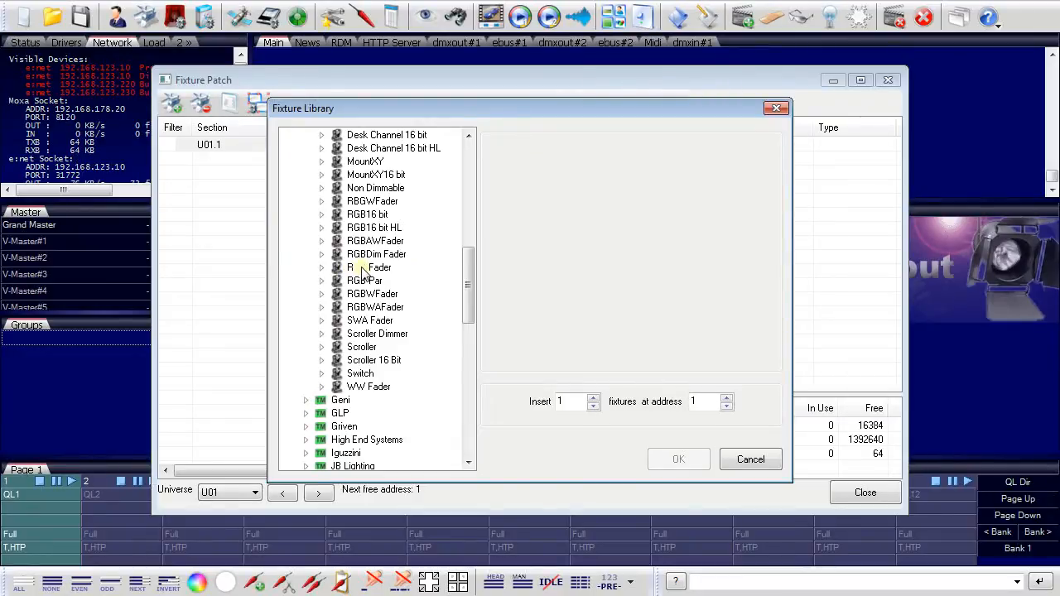
click(369, 267)
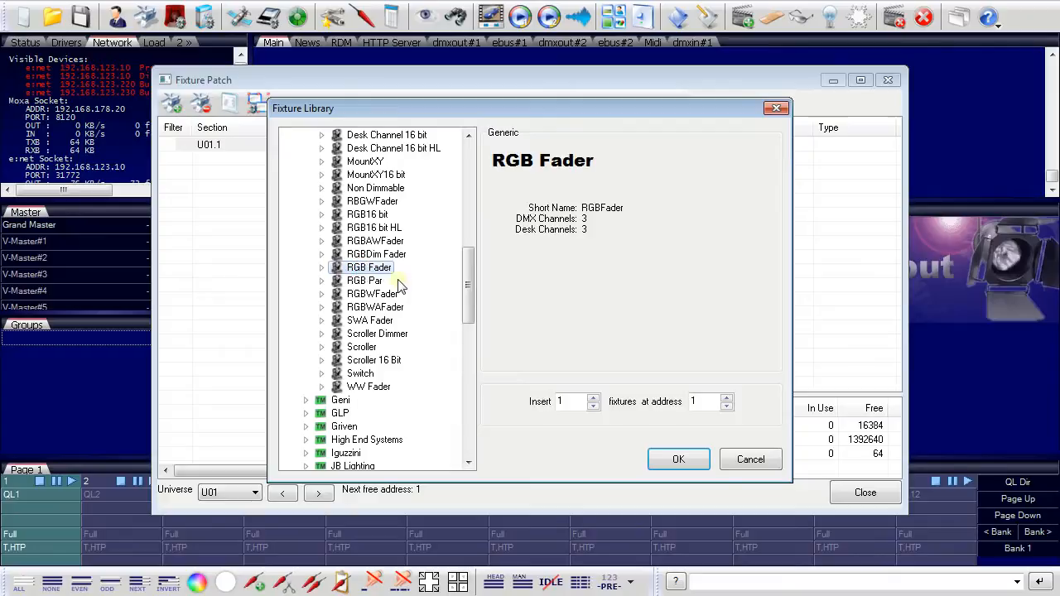
click(593, 397)
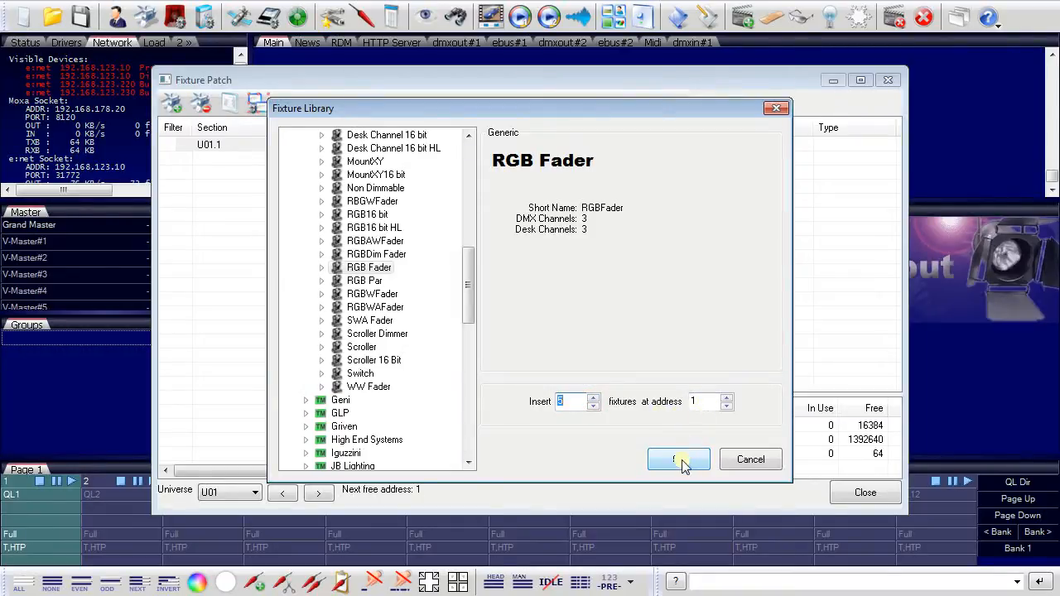
click(678, 459)
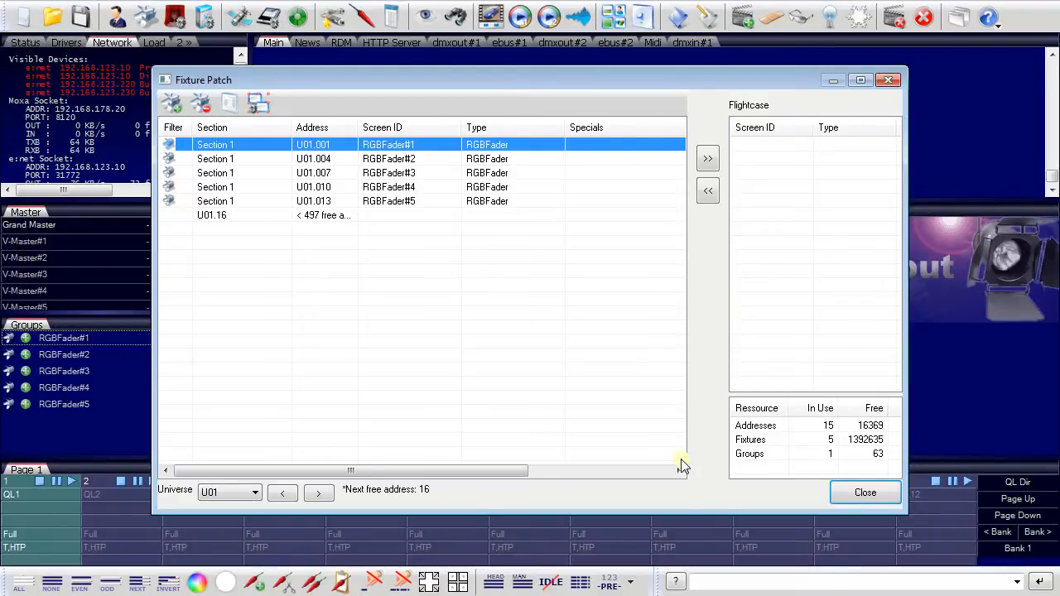
mouse_move(684, 462)
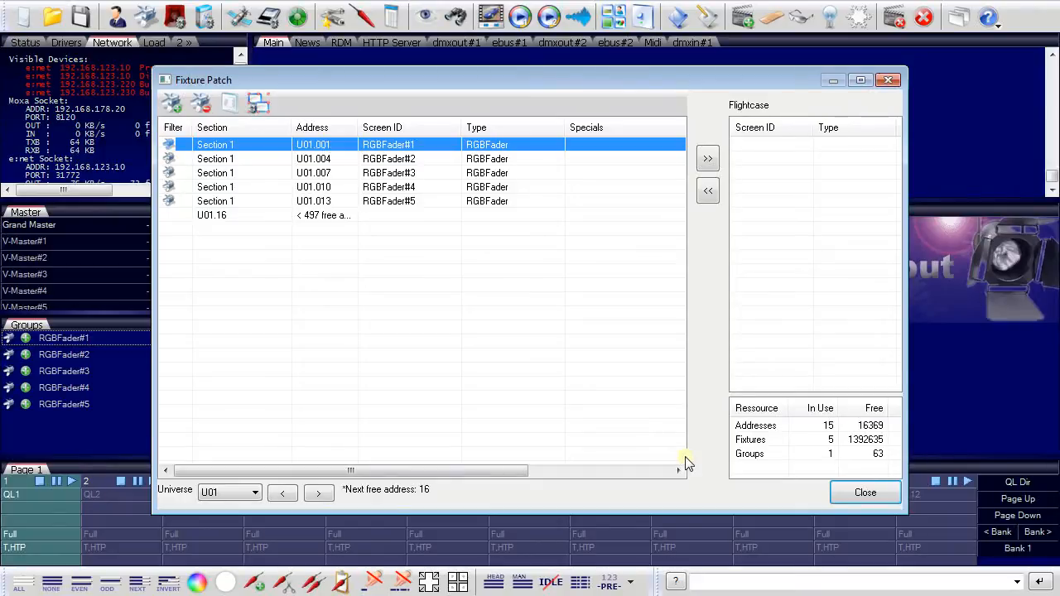
mouse_move(708, 477)
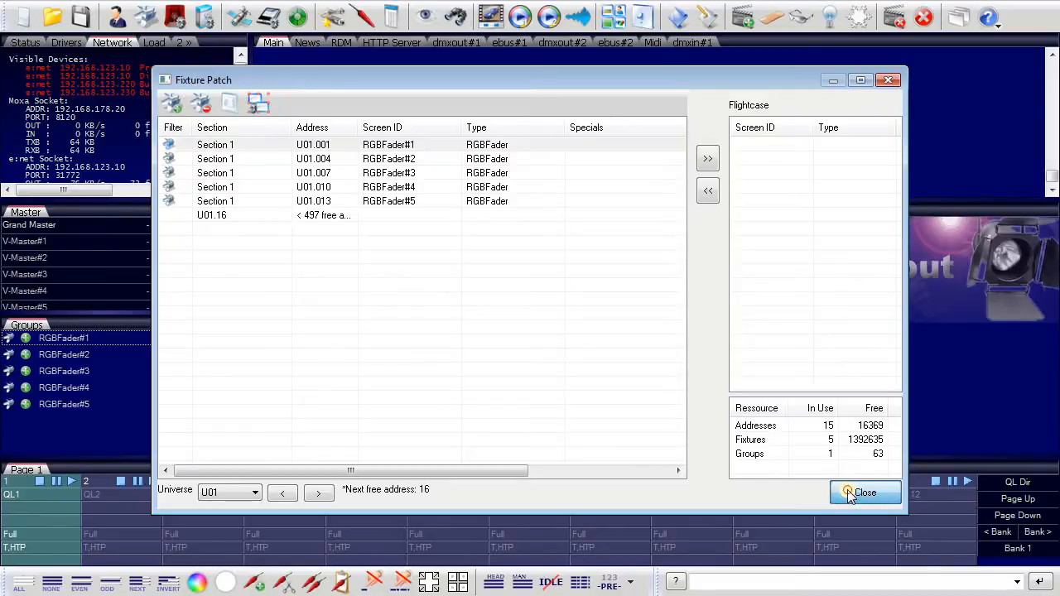
- Close the Fixture Patch window and confirm auto-arranging the five fixtures
click(865, 493)
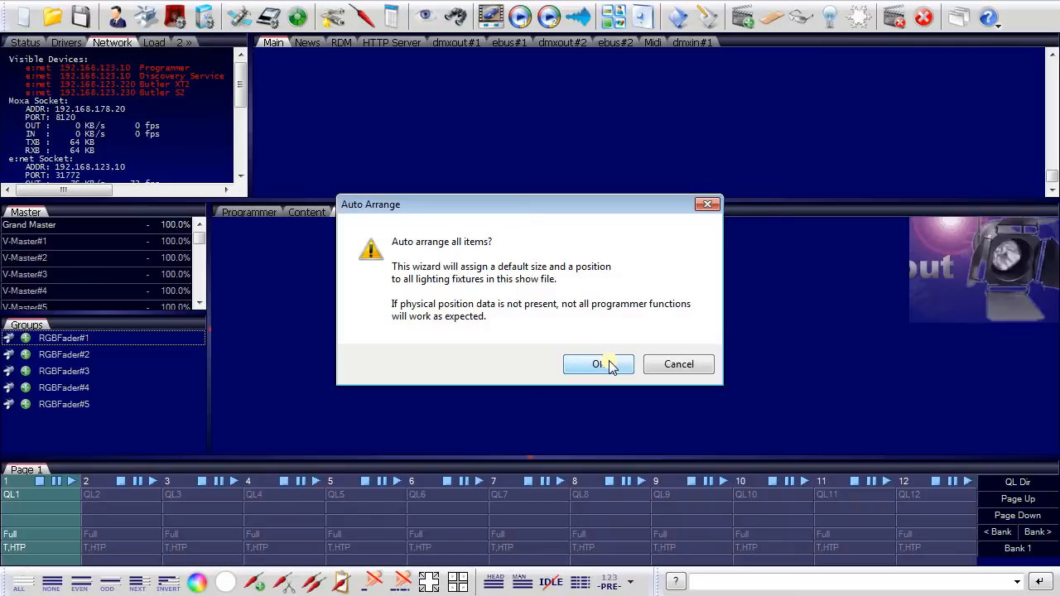
click(598, 365)
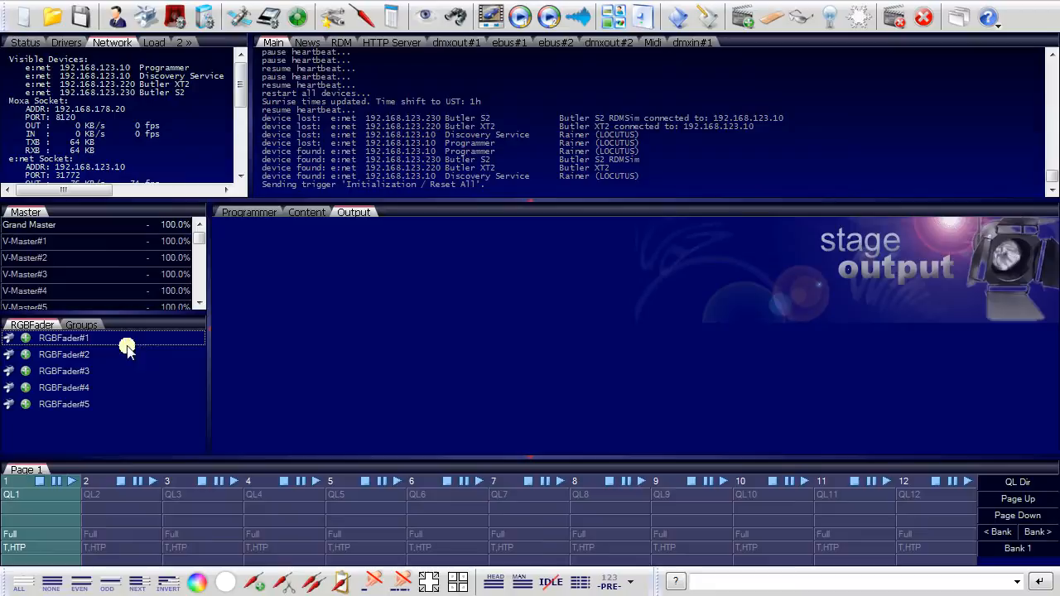
mouse_move(110, 354)
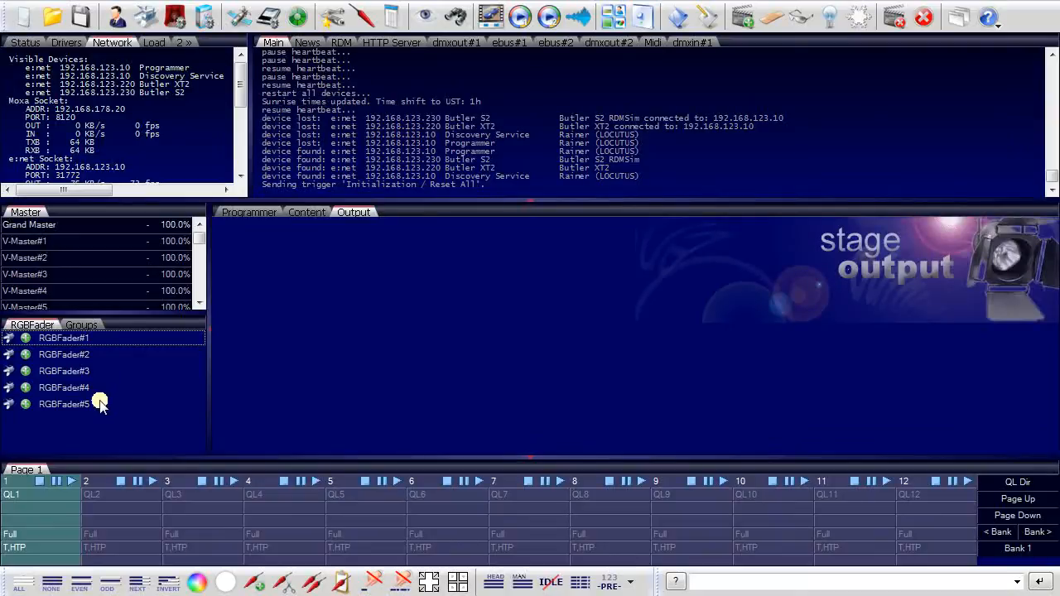
mouse_move(204, 338)
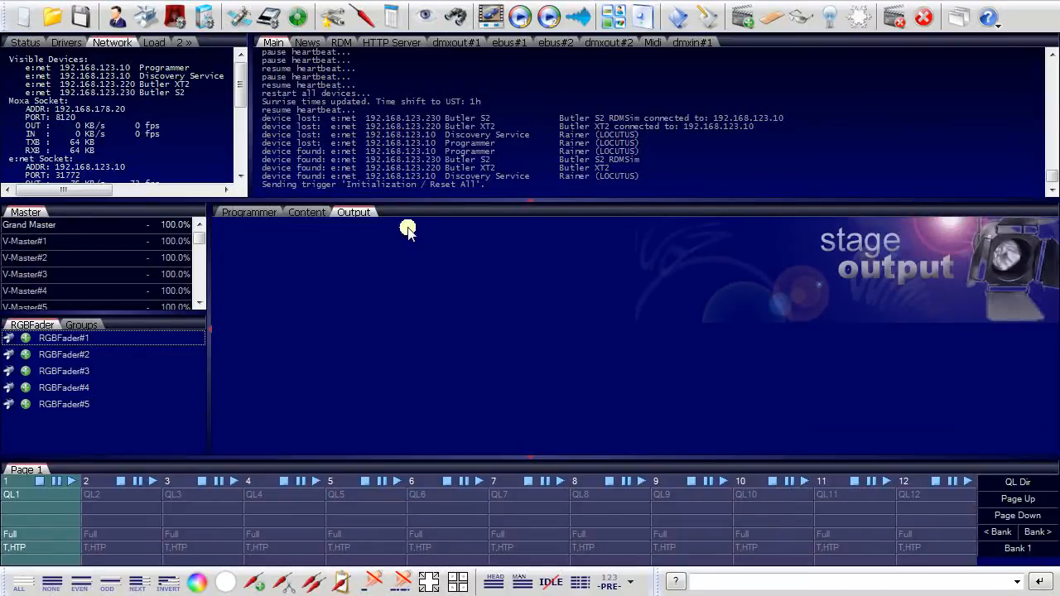
mouse_move(429, 15)
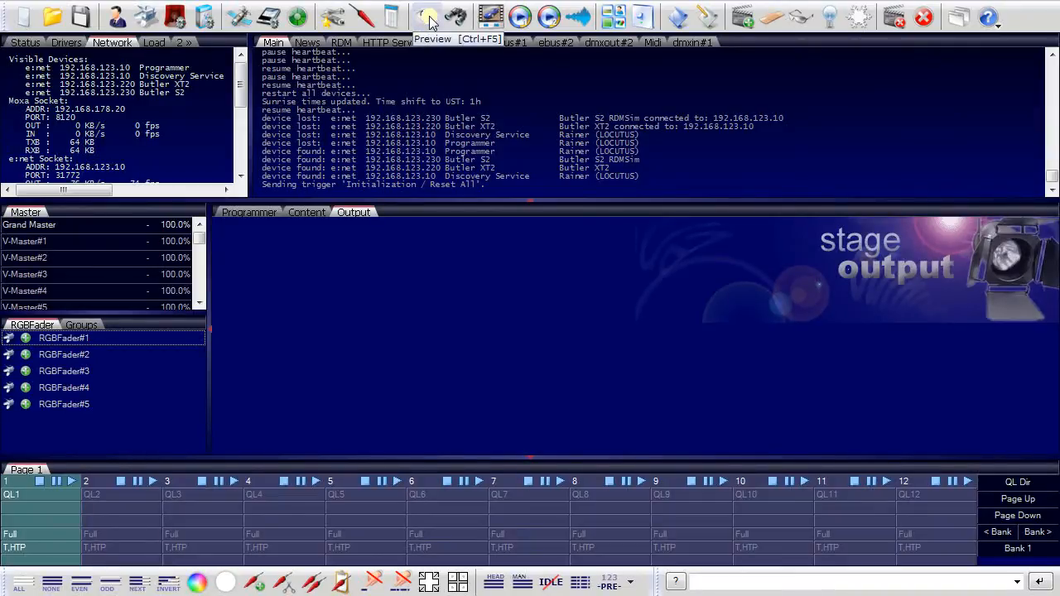
- Open the Live Fx preview, enlarge the five-fixture column and move the preview right
click(429, 15)
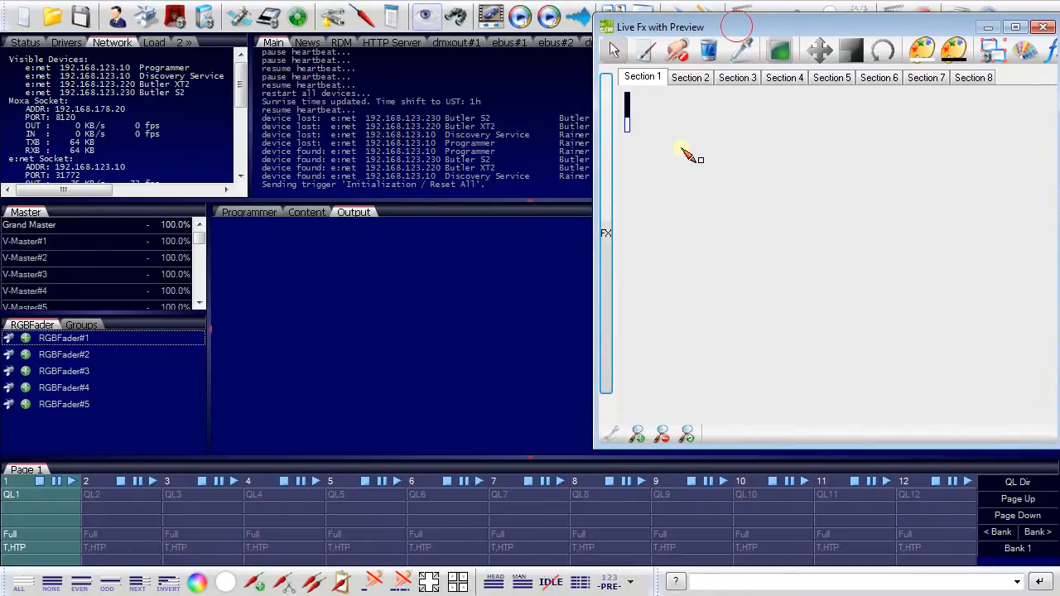
mouse_move(658, 133)
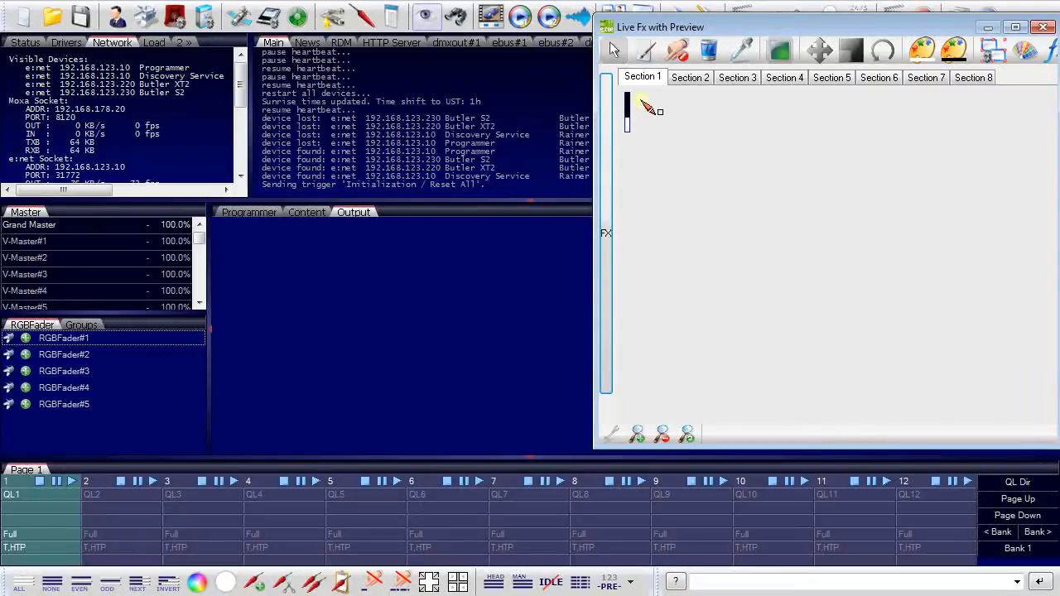
mouse_move(742, 207)
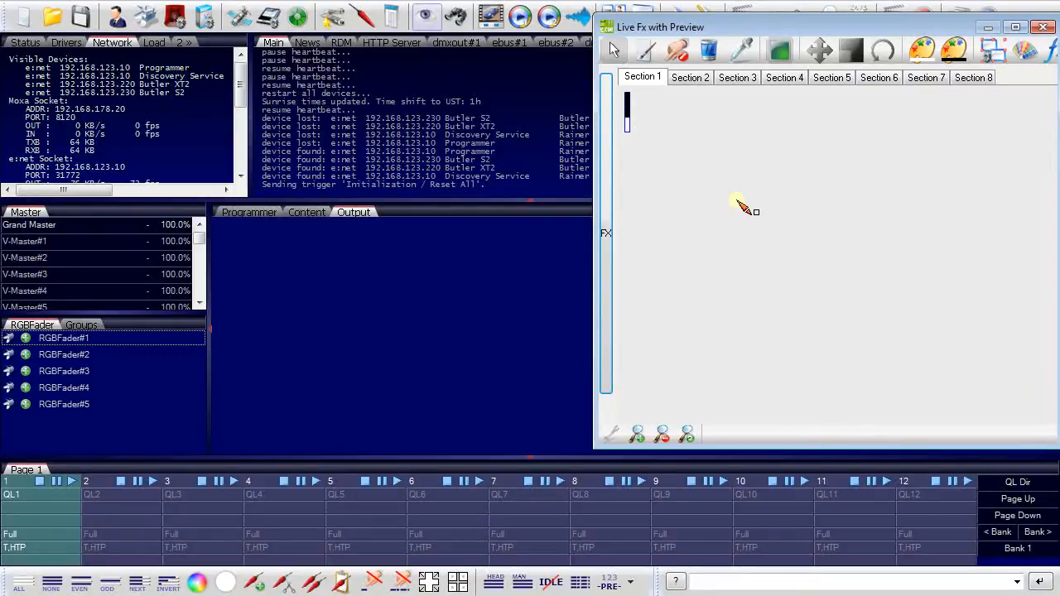
drag(737, 203, 763, 240)
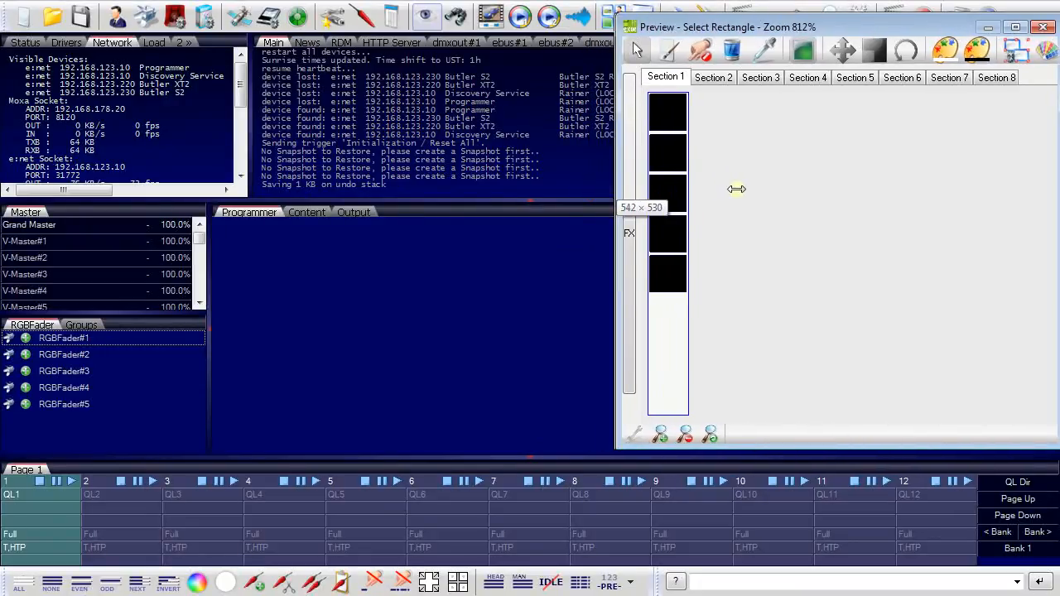
drag(737, 188, 737, 188)
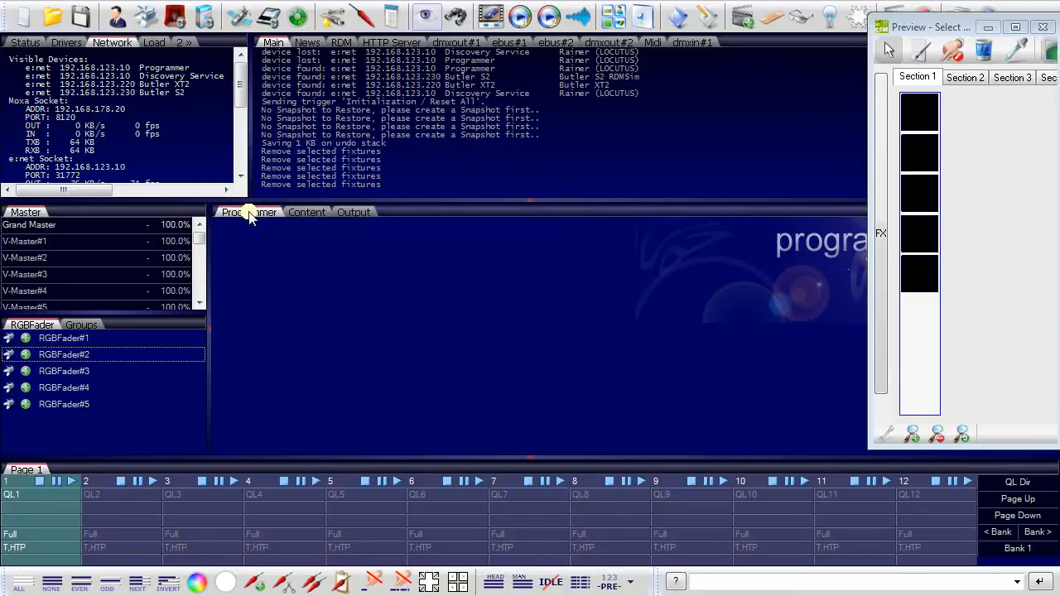
- Load RGBFader#1, then use Use All to add all five RGB faders
click(64, 338)
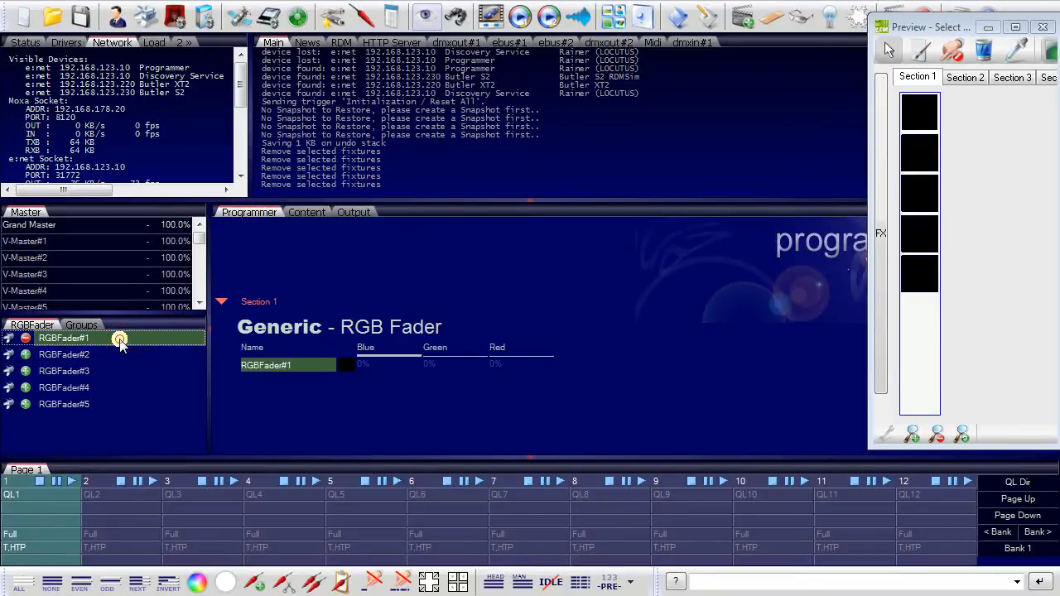
right_click(120, 340)
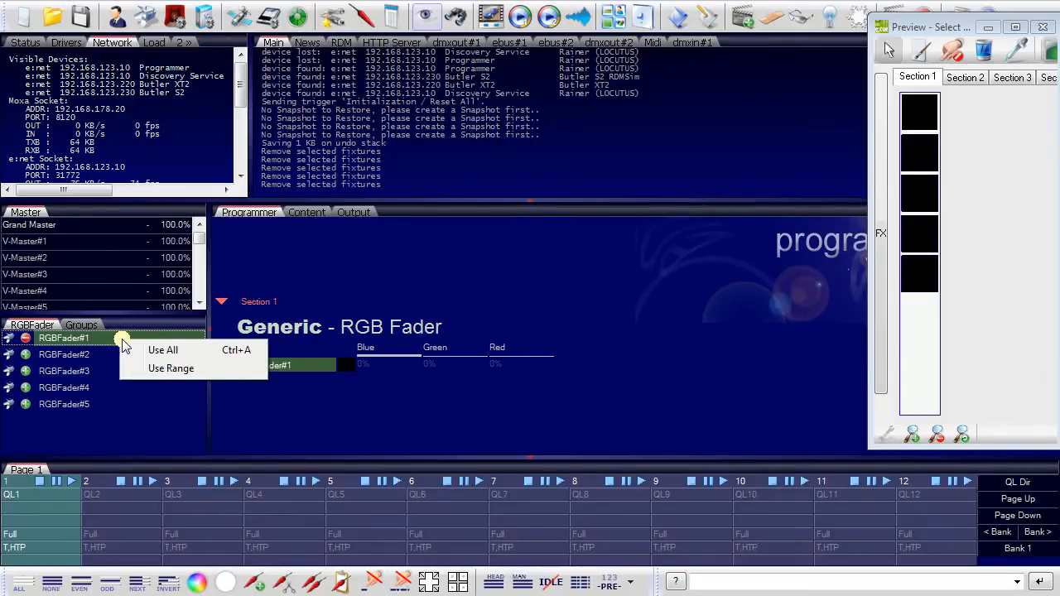
click(162, 350)
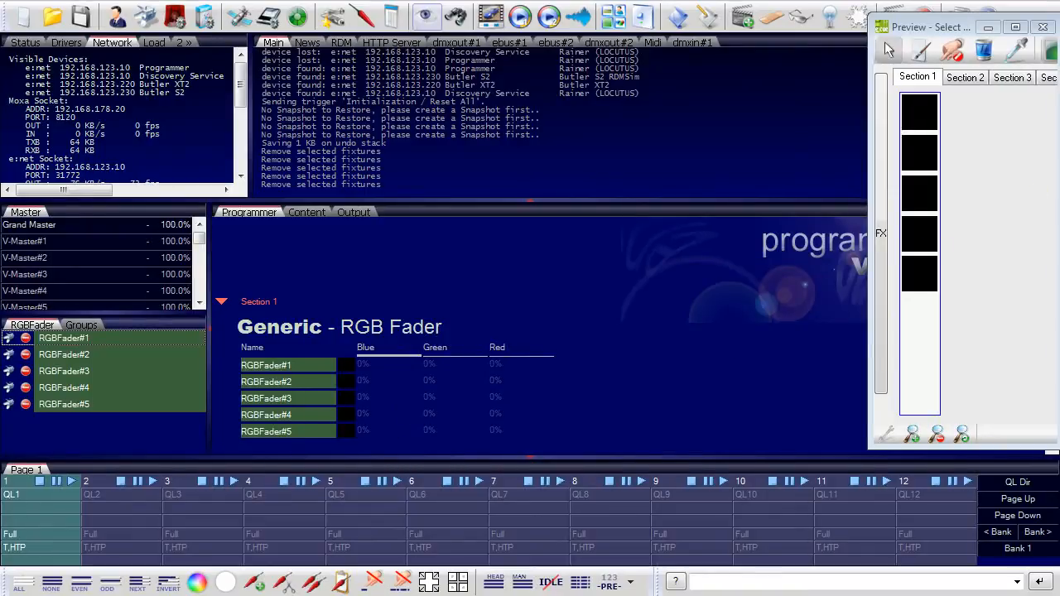
mouse_move(829, 248)
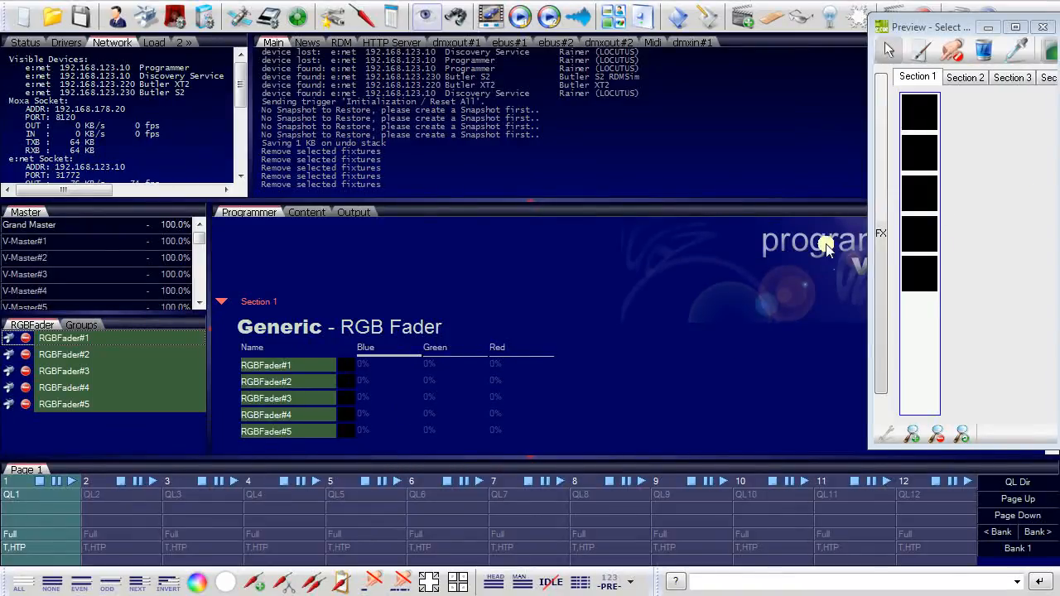
- Select RGBFader rows in the programmer to give each fader its own colour mix
click(265, 365)
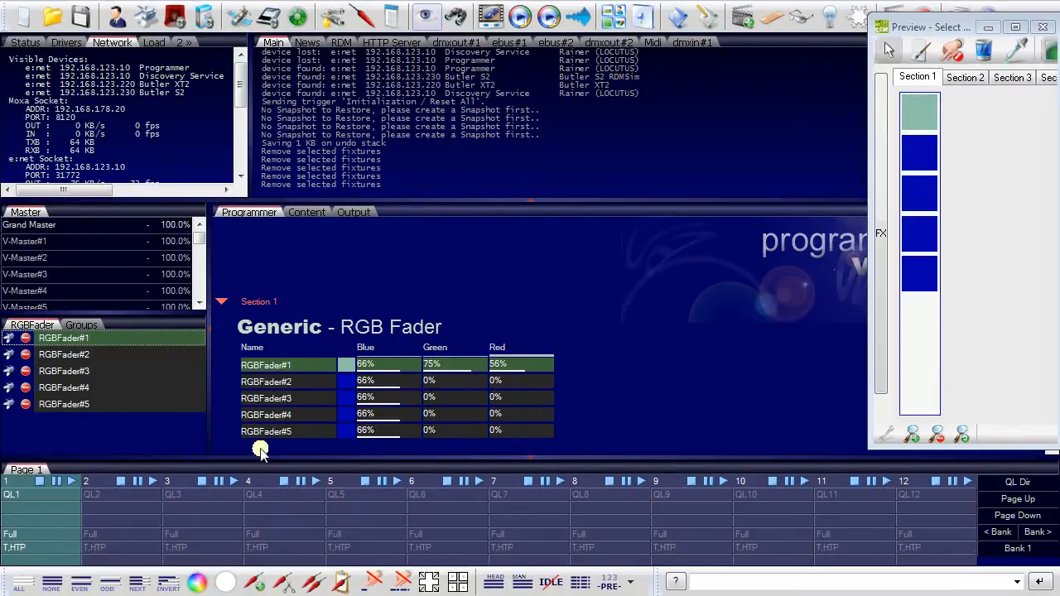
mouse_move(444, 418)
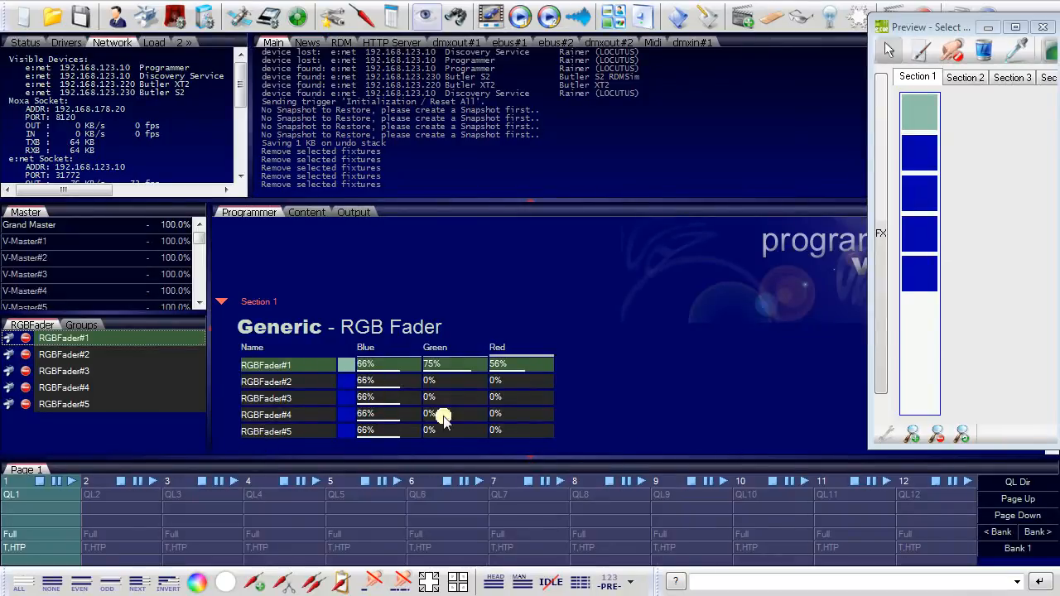
mouse_move(447, 381)
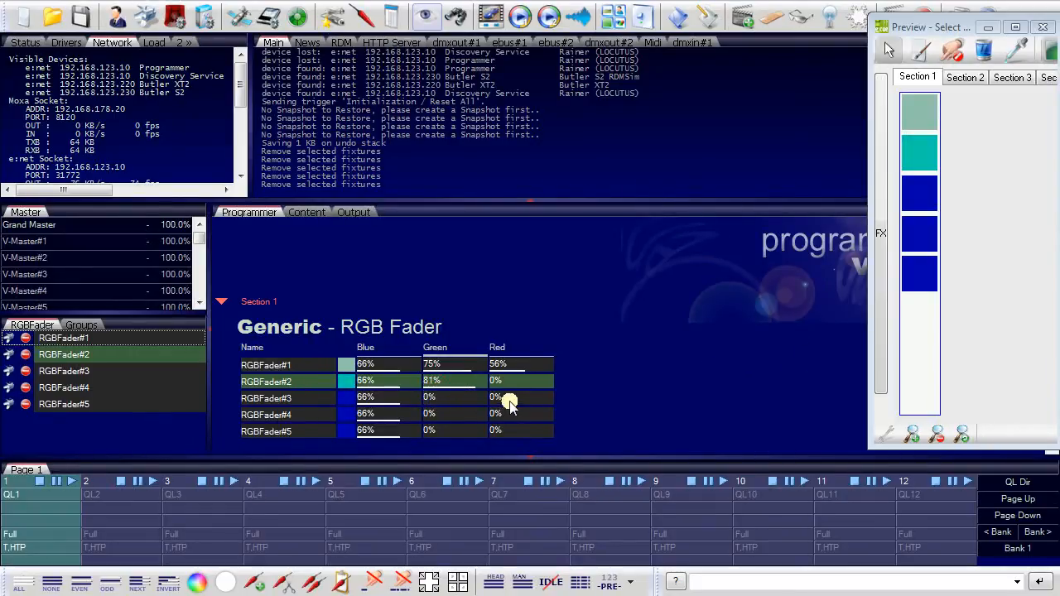
click(513, 398)
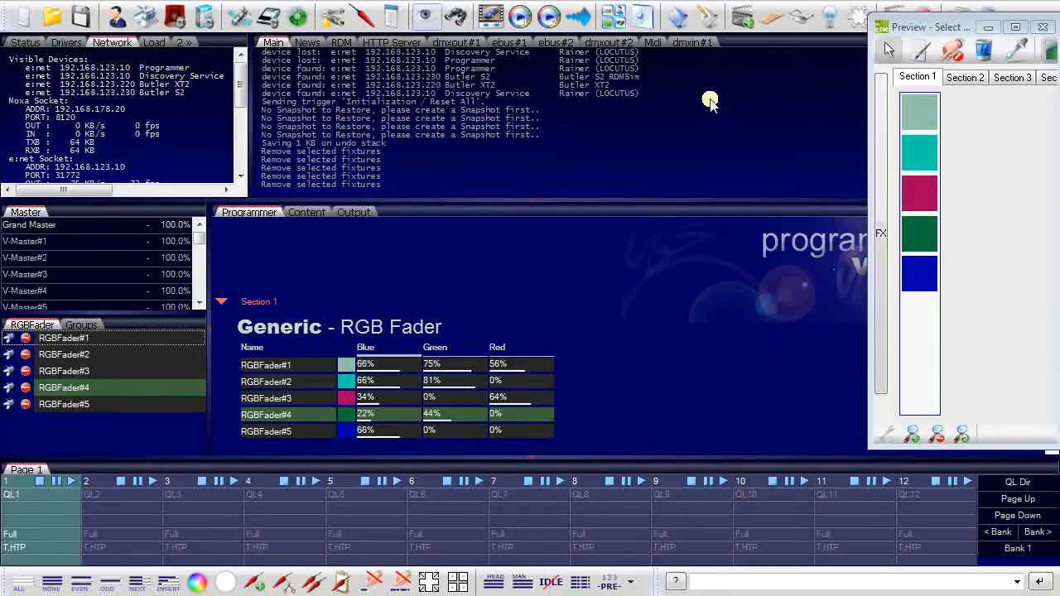
mouse_move(743, 17)
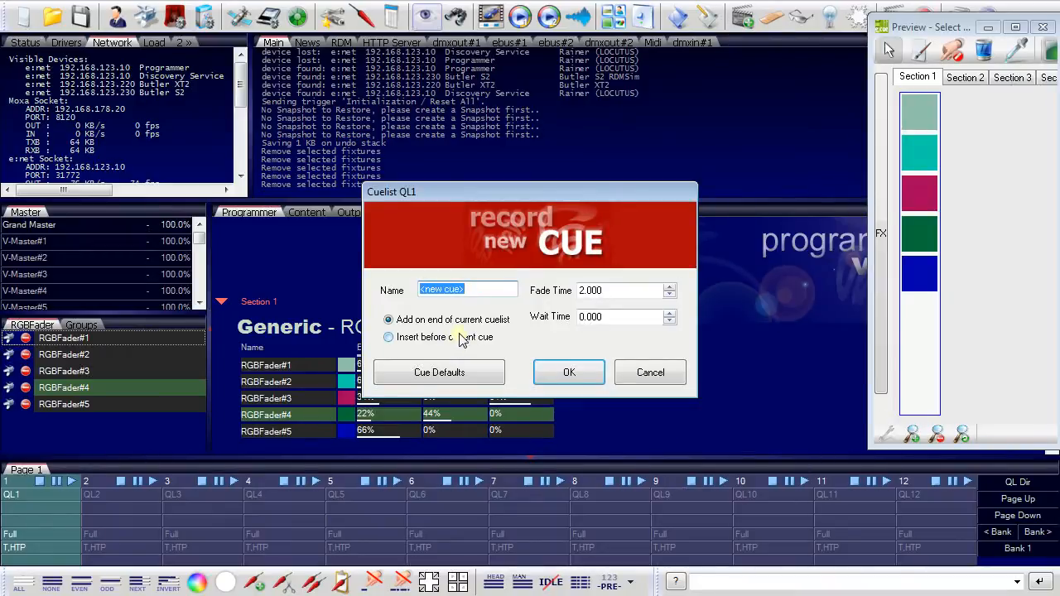
- Record the coloured look as cue 1 in QL1, then record the revised look as cue 2
click(569, 372)
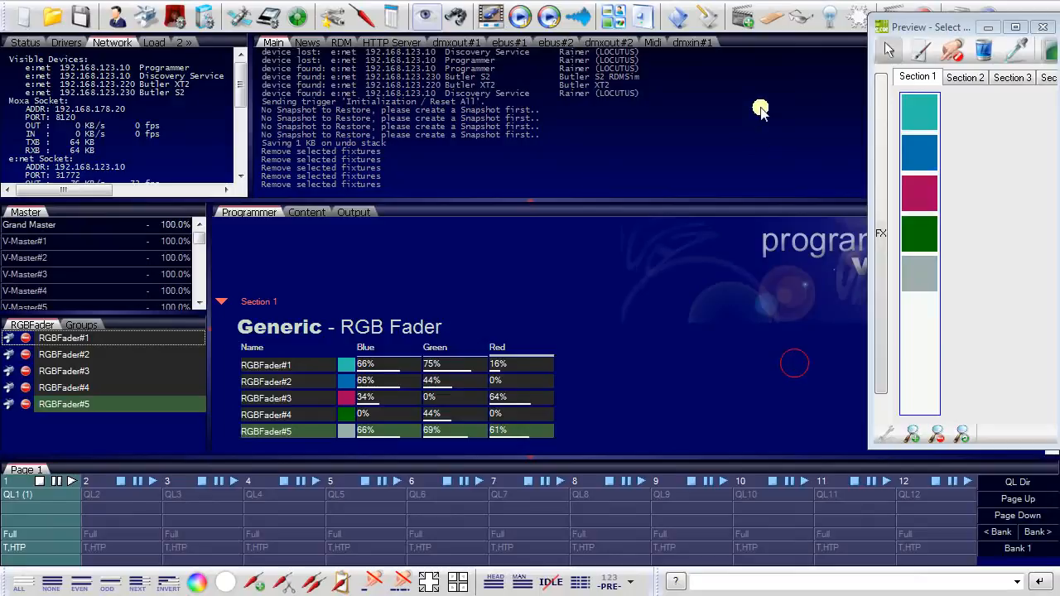
click(745, 17)
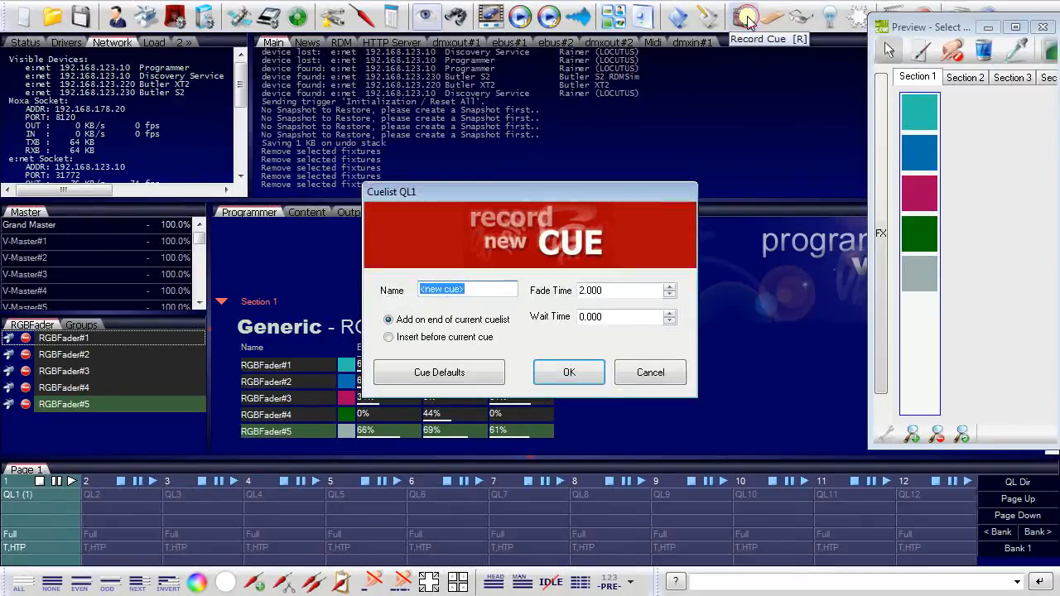
text(2)
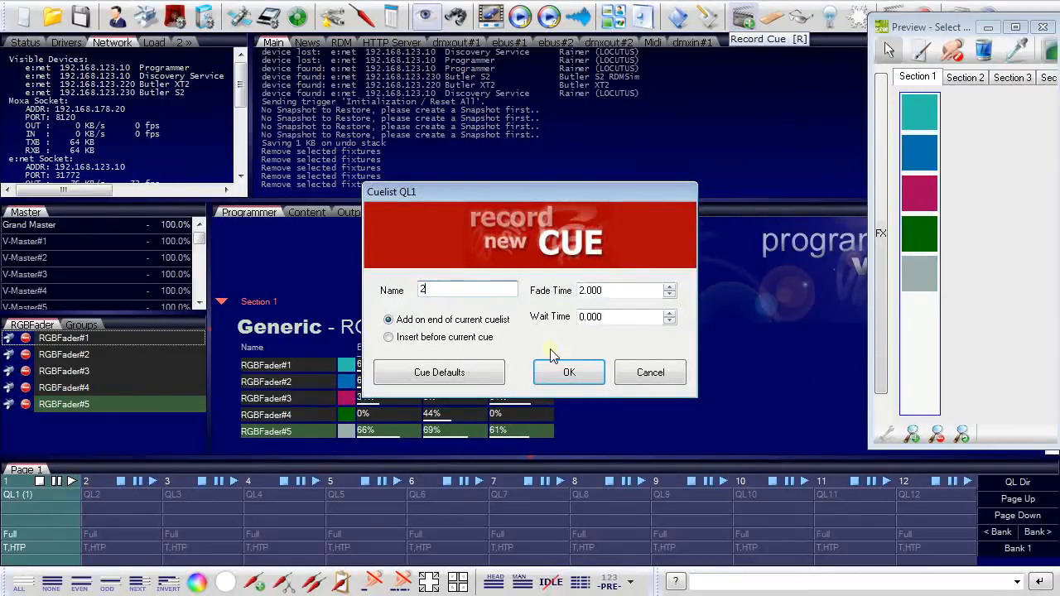
click(569, 372)
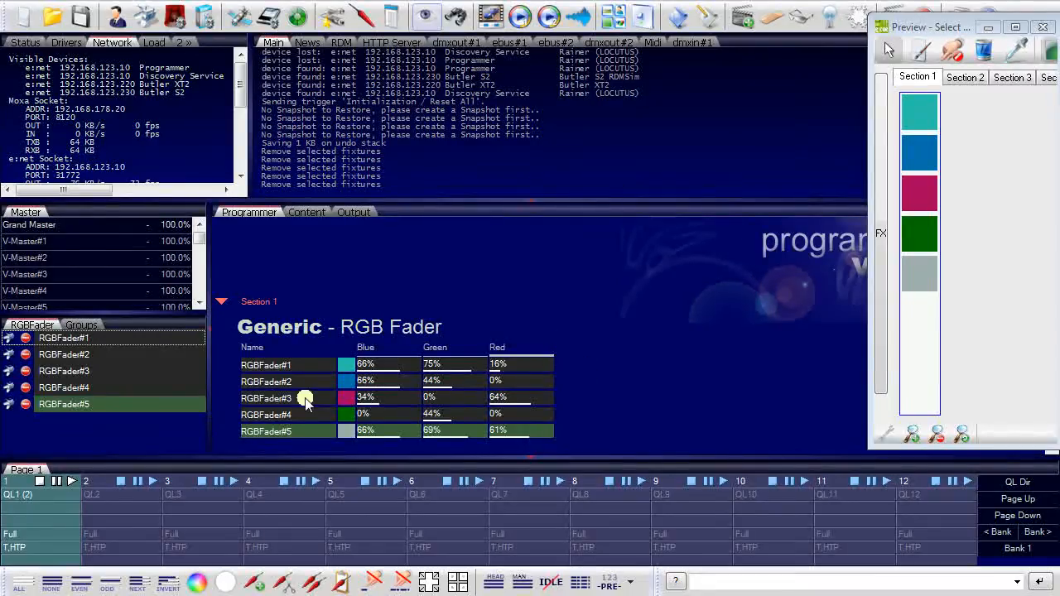
- Select all five faders at full white and record them as cue 3
click(266, 364)
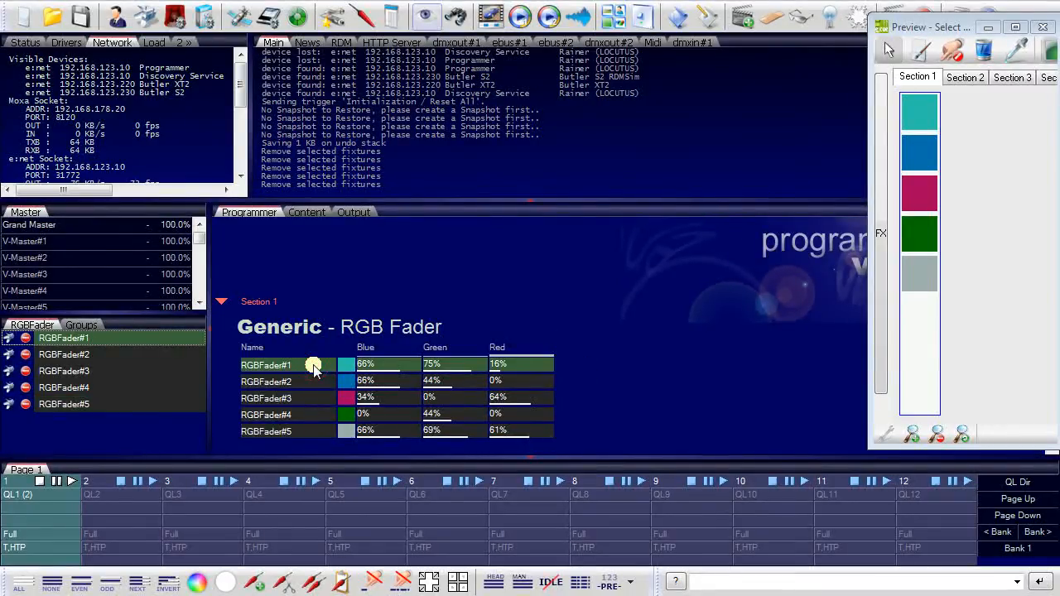
right_click(315, 364)
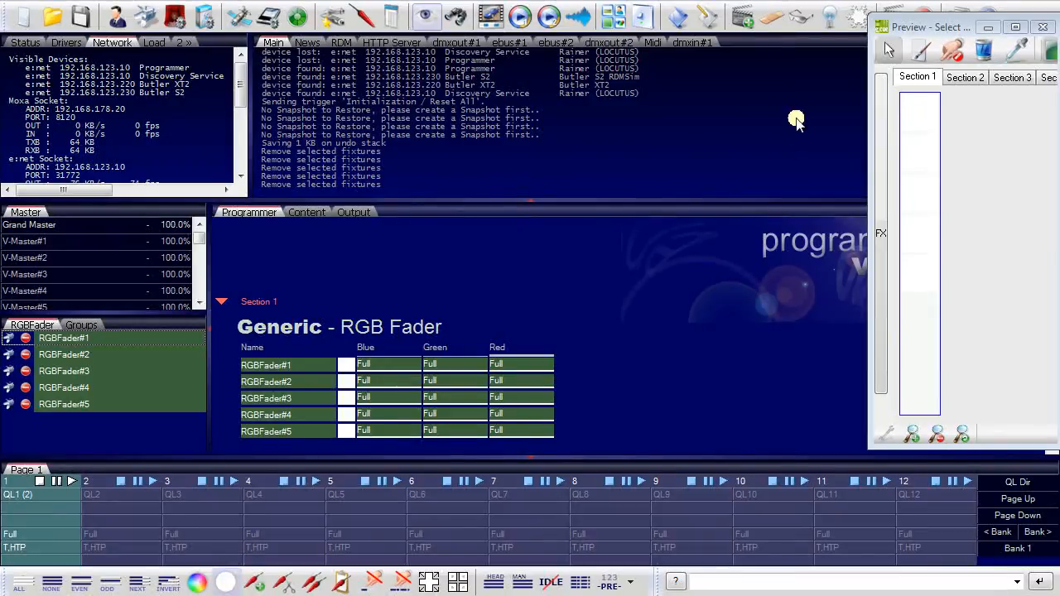
click(743, 16)
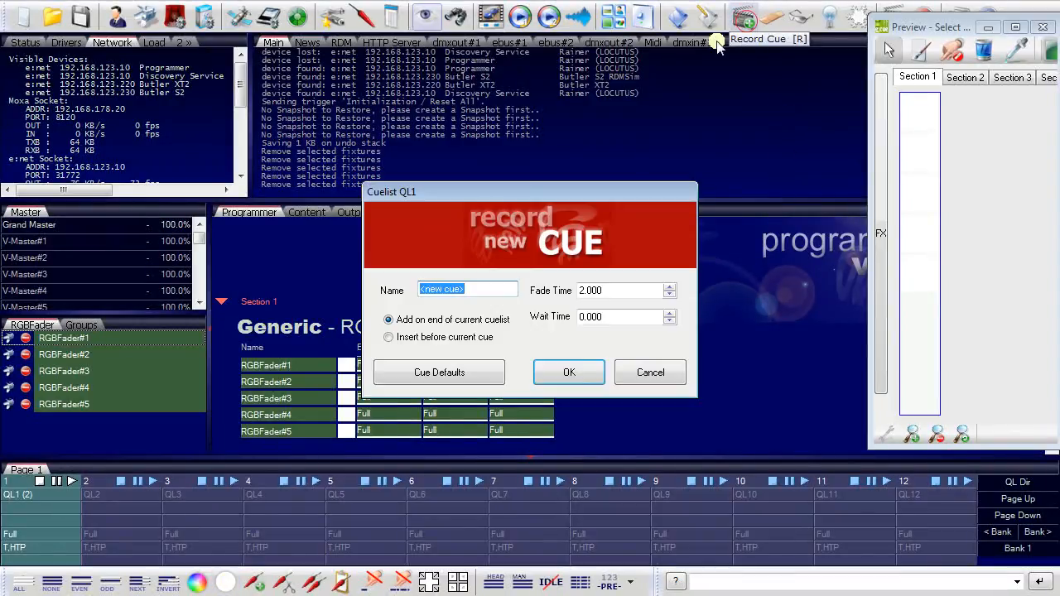
text(3)
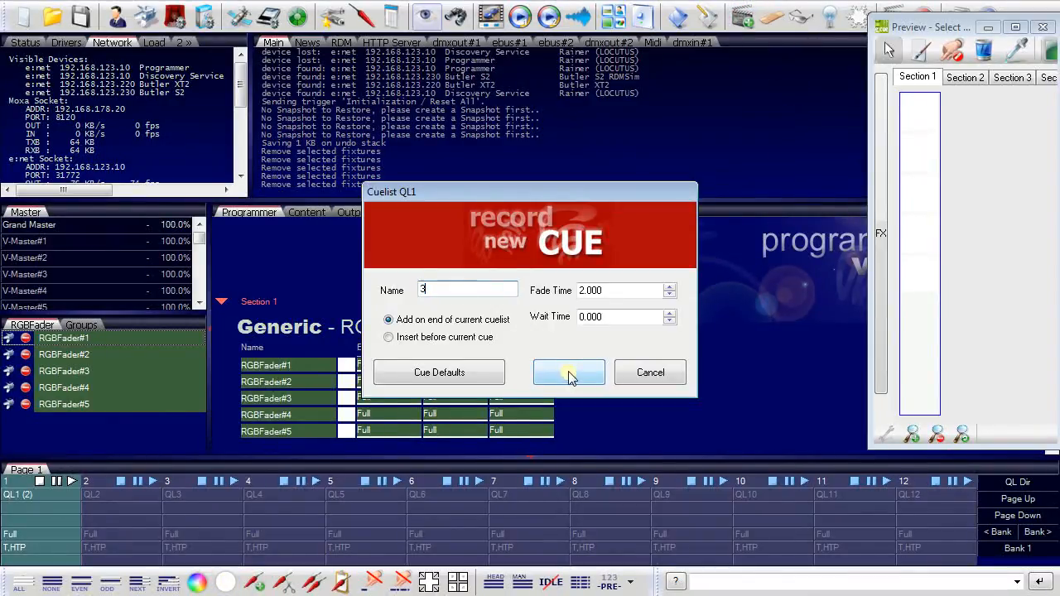
click(569, 372)
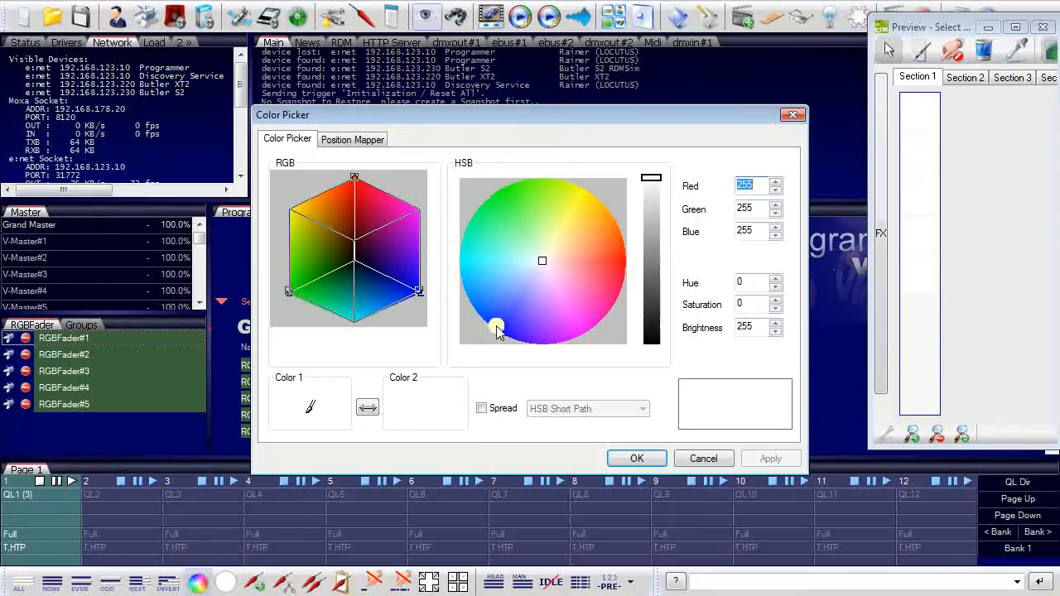
- Apply a blue from the colour wheel to all faders and record it as cue 4
click(498, 330)
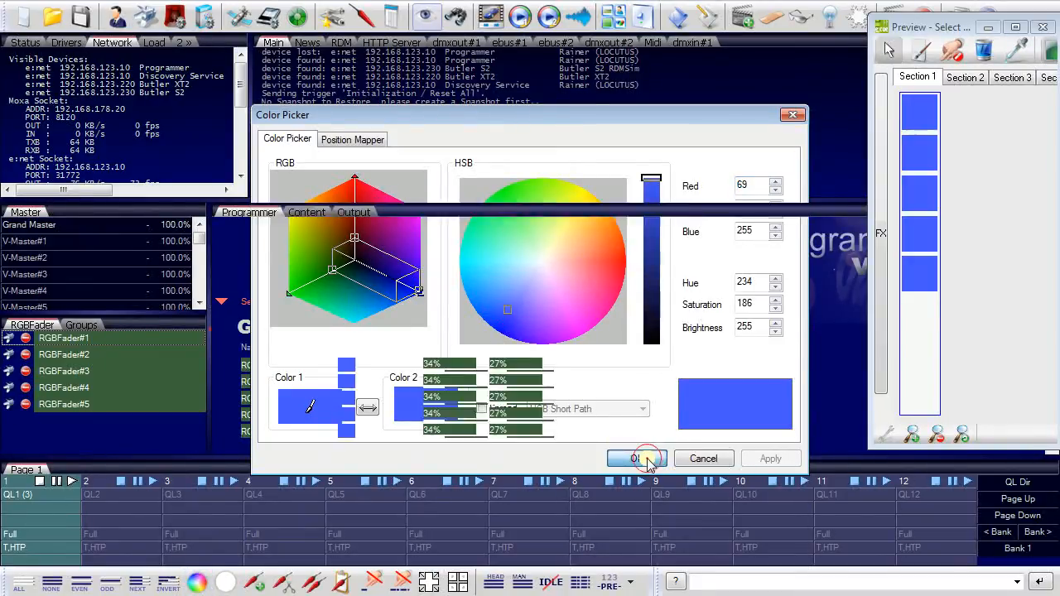
click(636, 458)
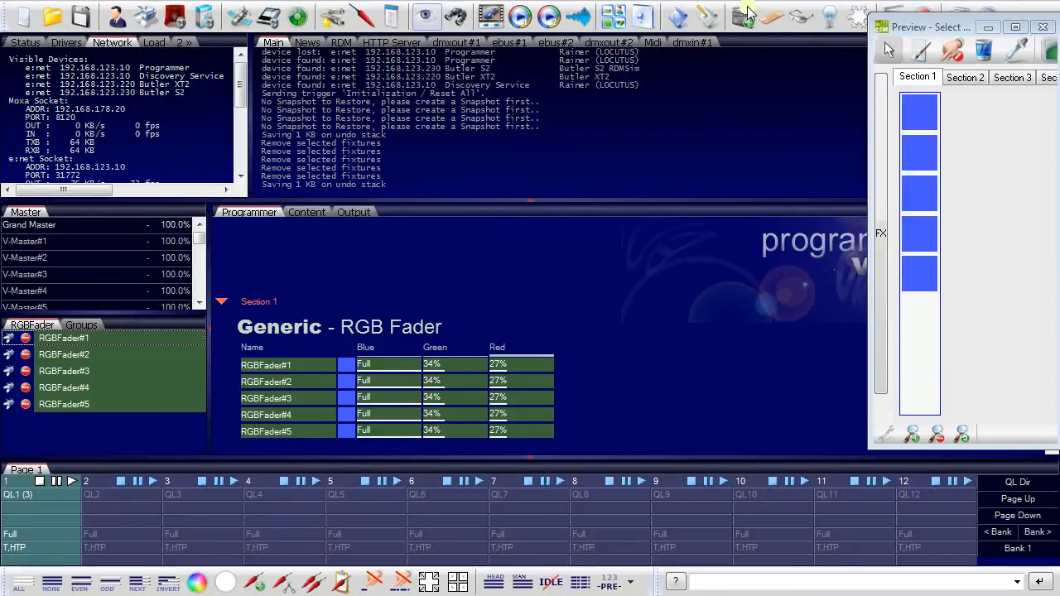
click(743, 16)
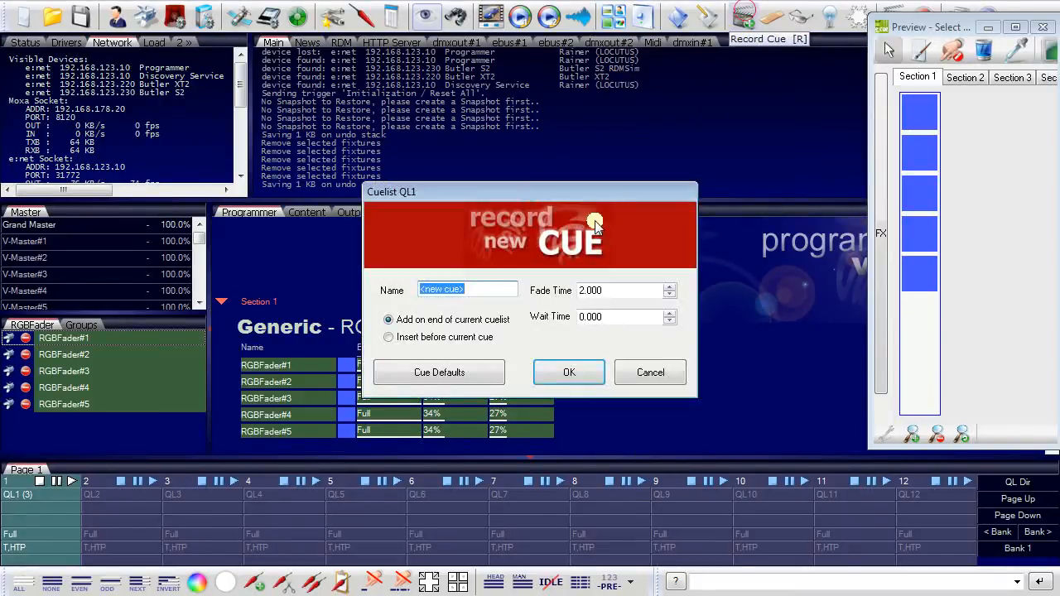
text(4)
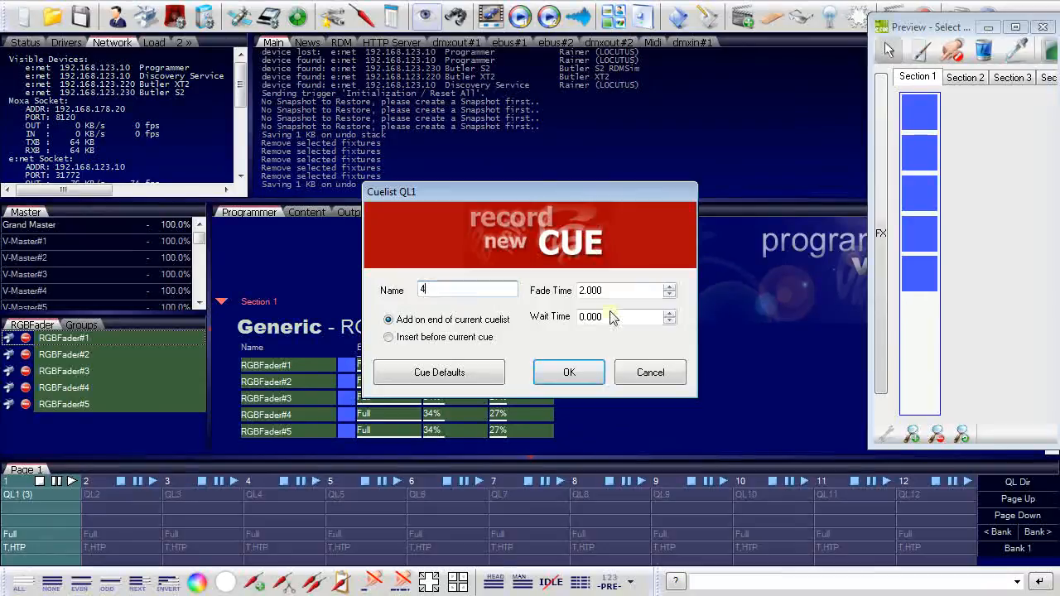
click(569, 372)
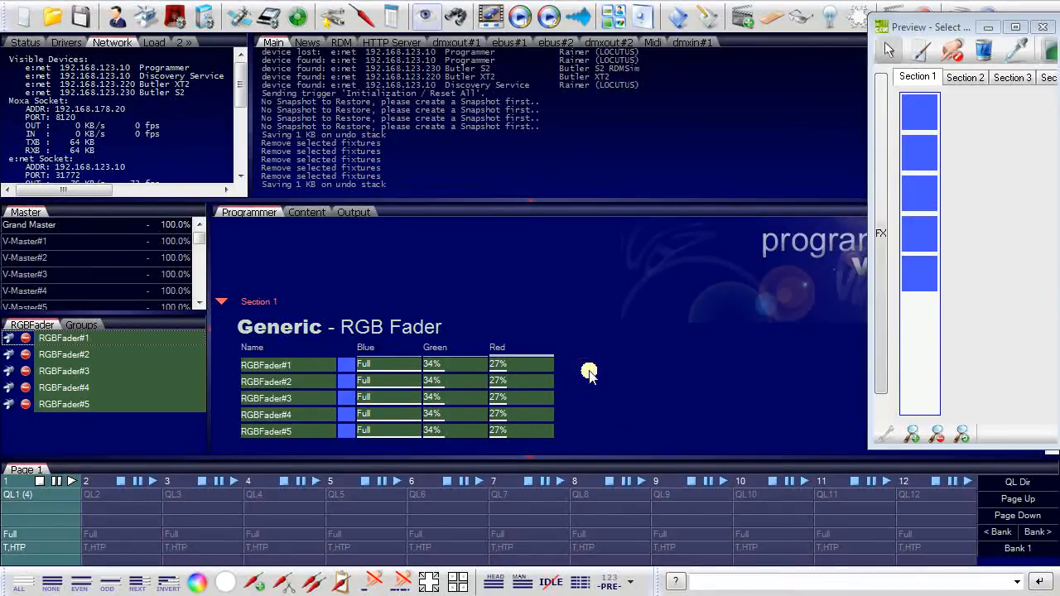
click(37, 509)
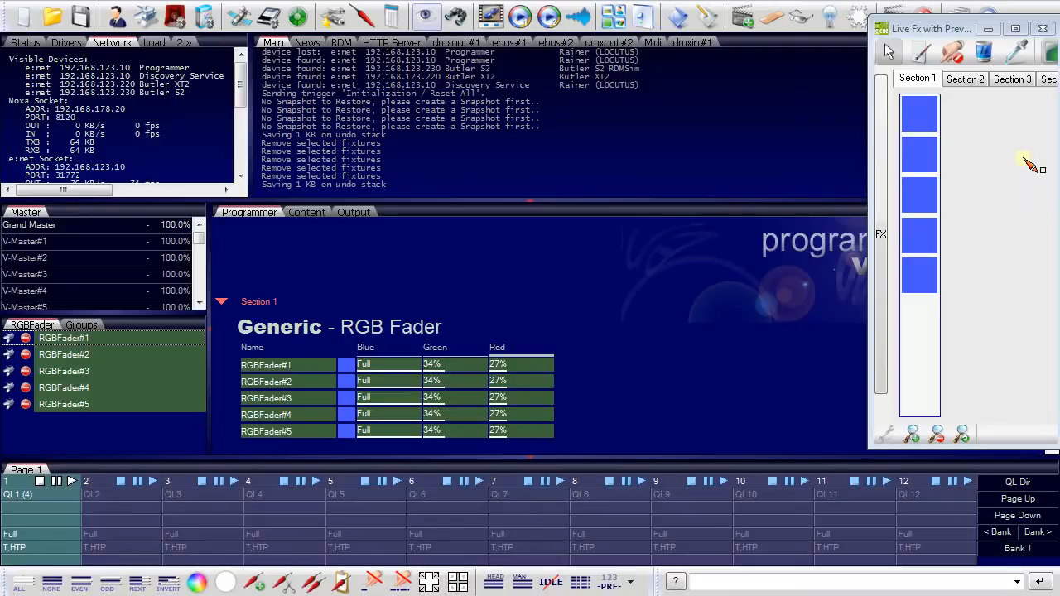
mouse_move(576, 264)
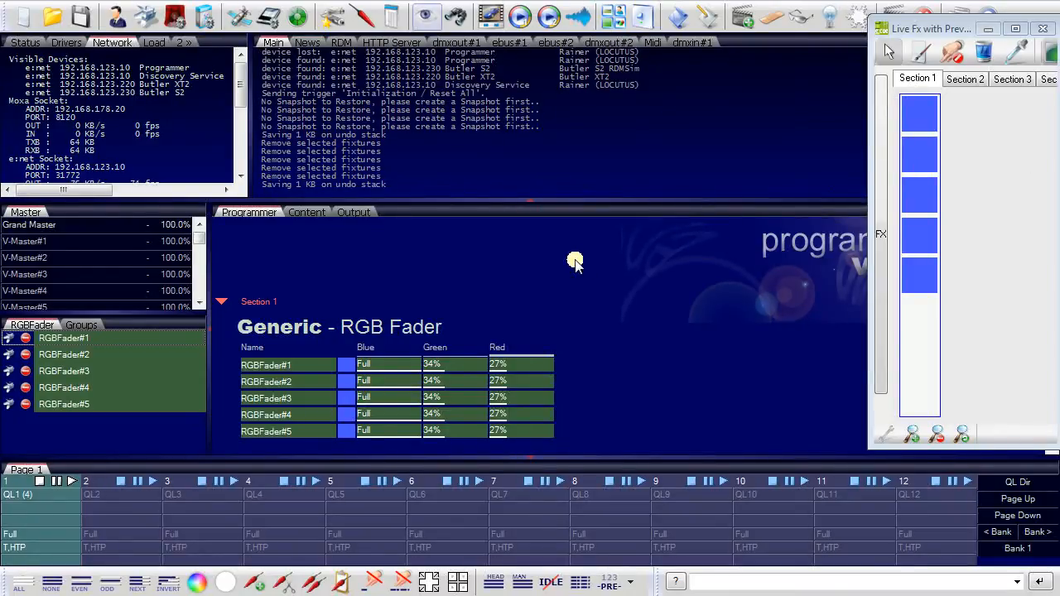
mouse_move(536, 293)
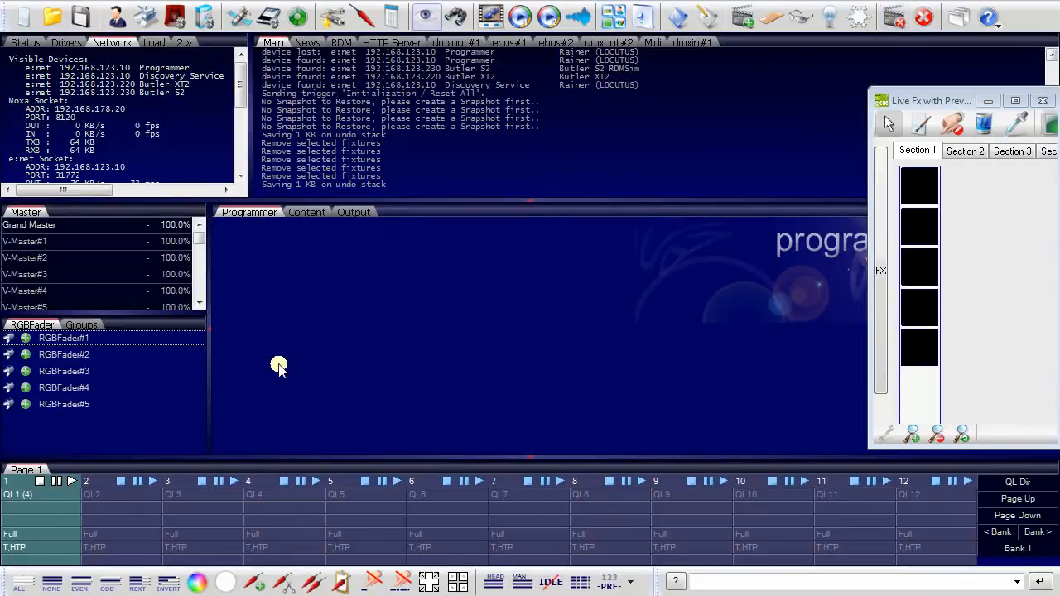
mouse_move(97, 524)
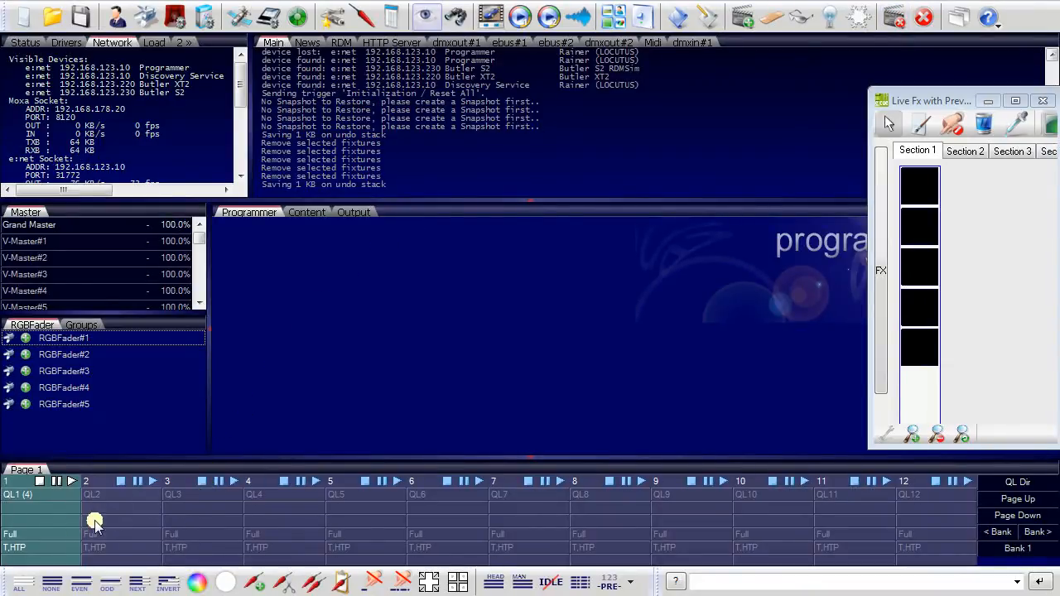
- Select cuelist QL1 and double-click it to show cues 1–4
click(41, 494)
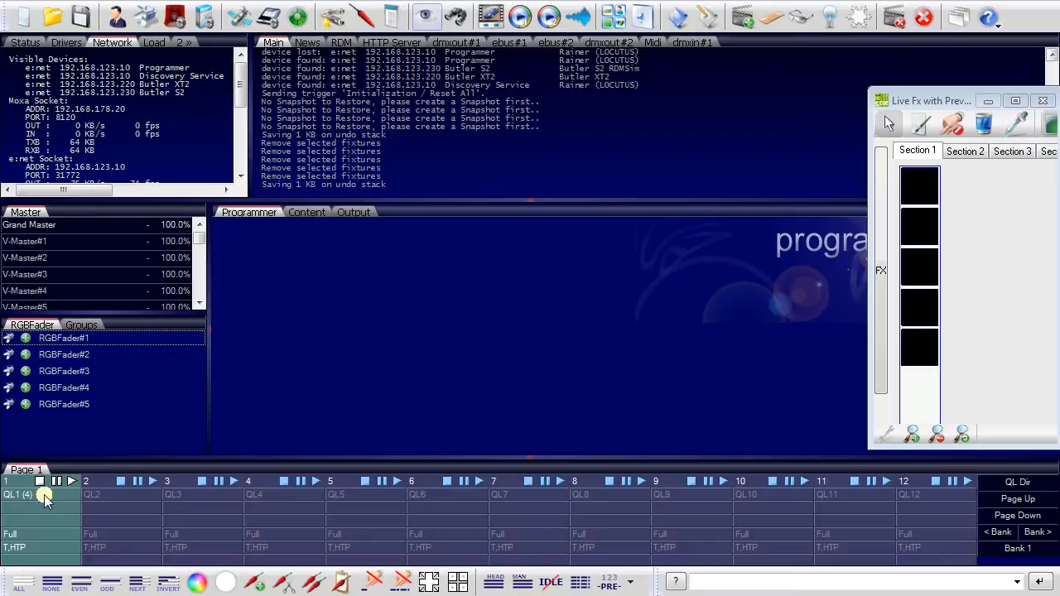
double_click(34, 495)
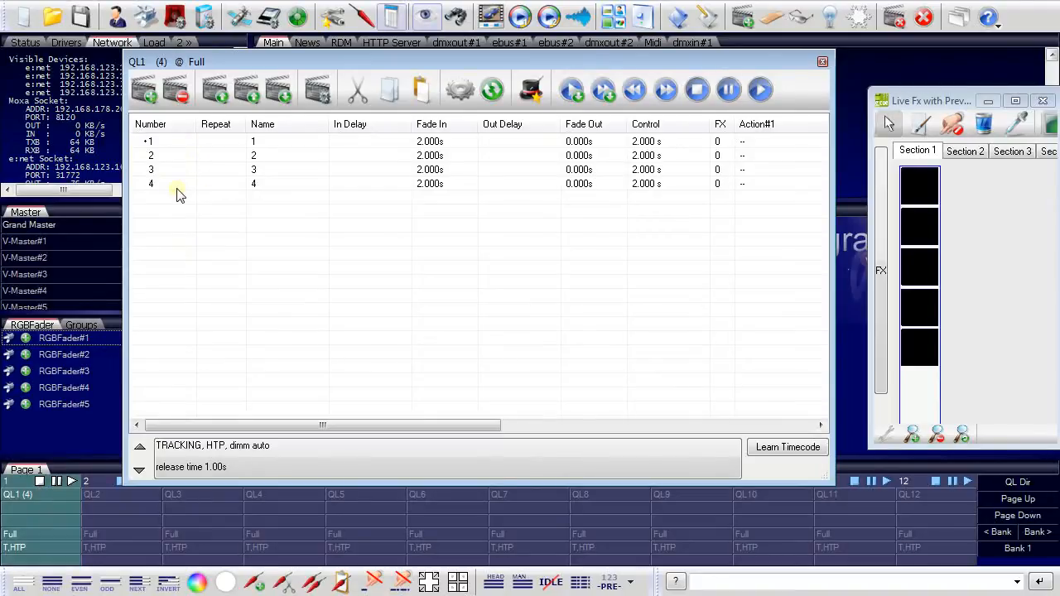
mouse_move(1004, 208)
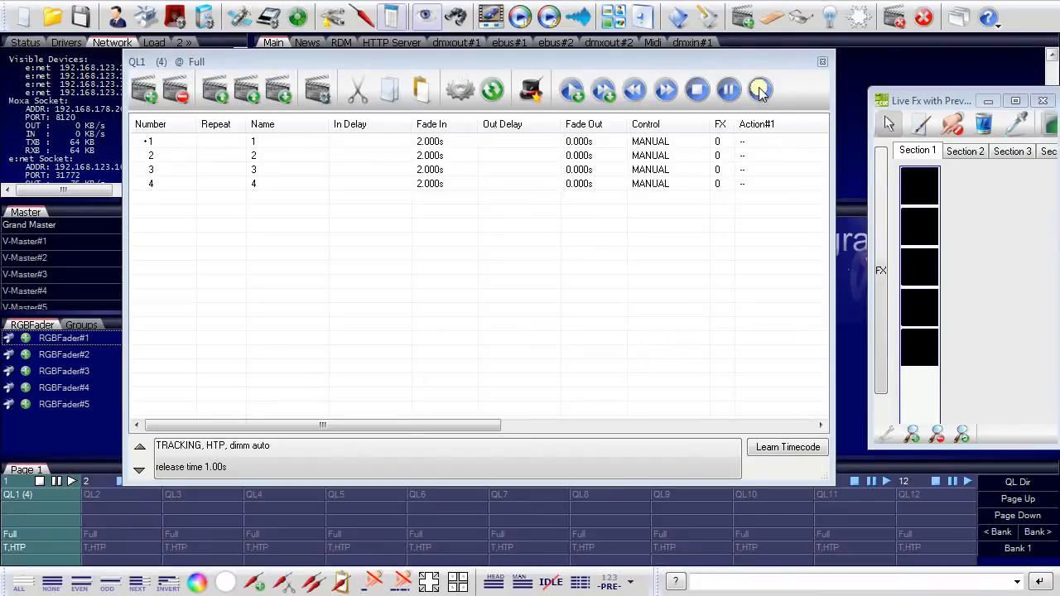
- Press Go four times to step QL1 from cue 1 through cue 4
click(760, 89)
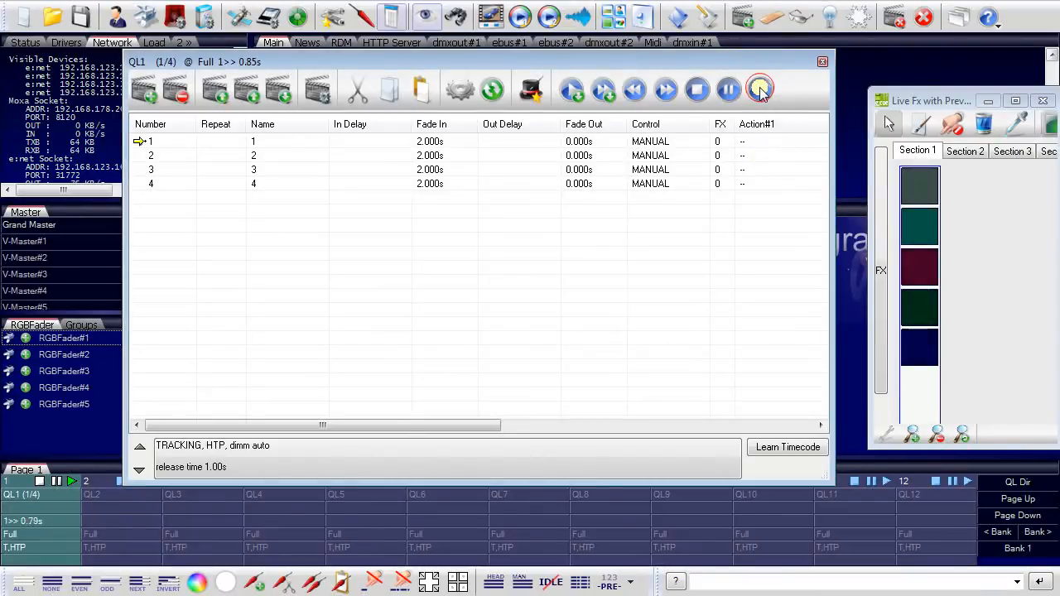
click(760, 89)
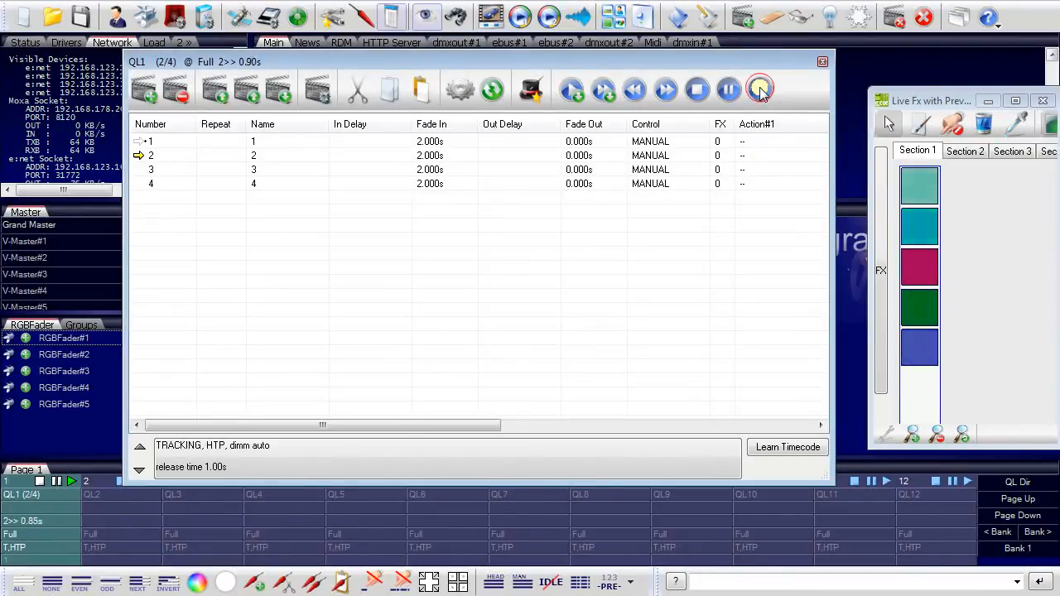
click(761, 90)
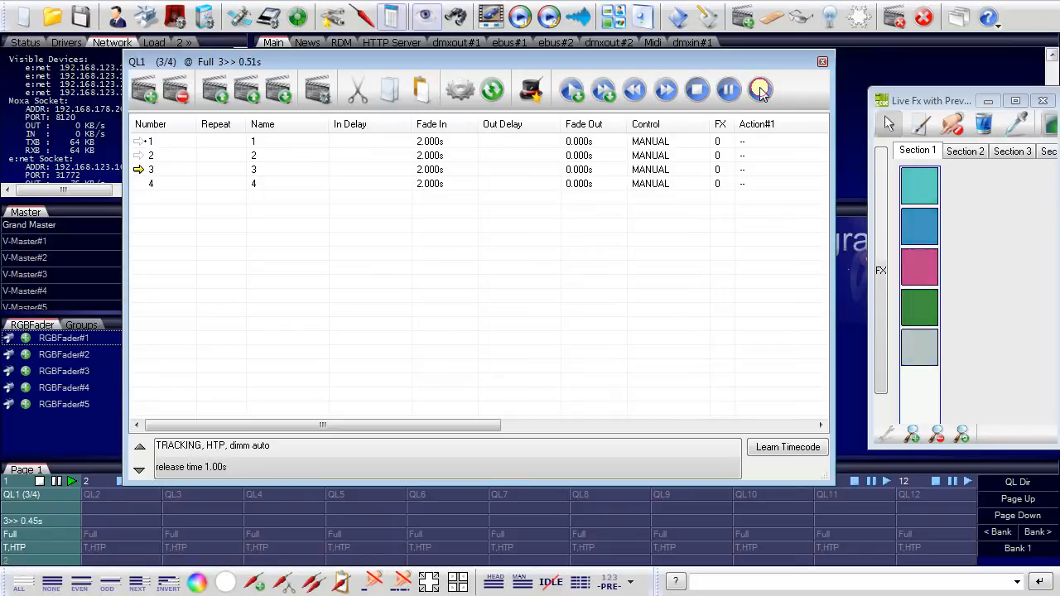
click(760, 90)
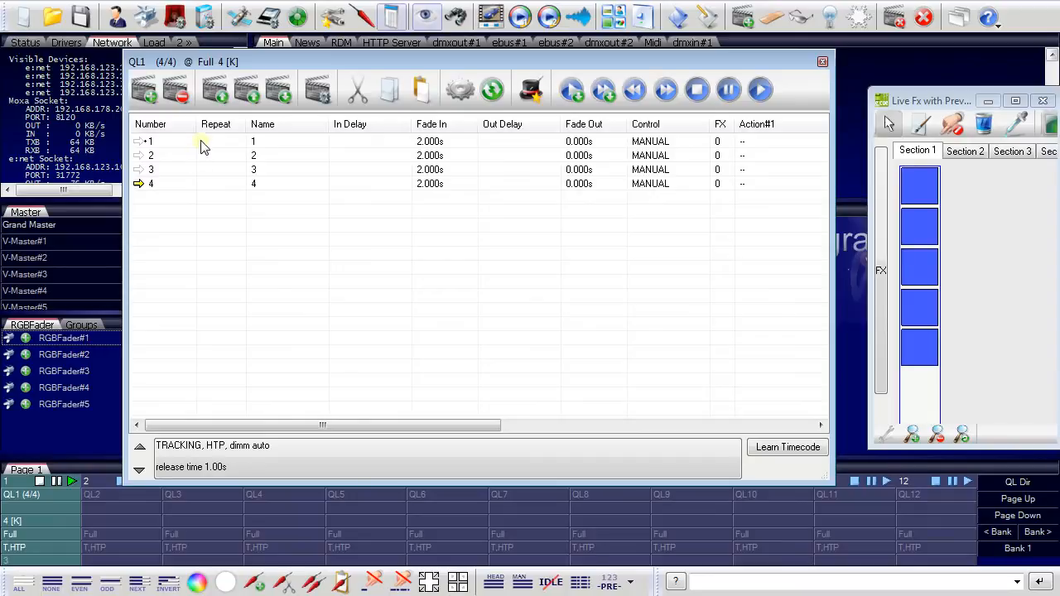
- Set cues 1–4 of QL1 to Wait control with a 2 second wait time
click(198, 140)
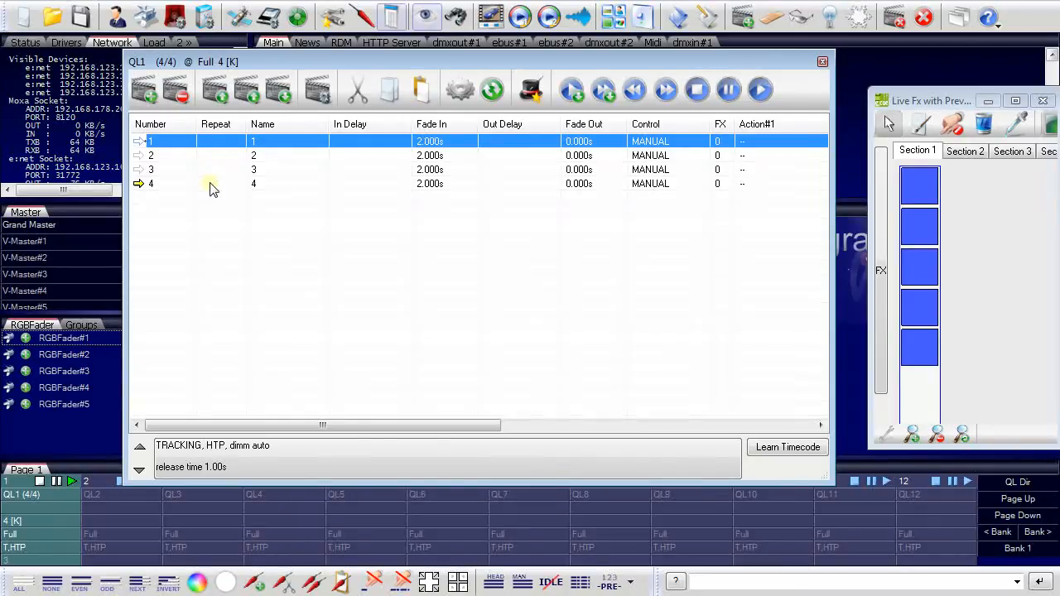
click(212, 183)
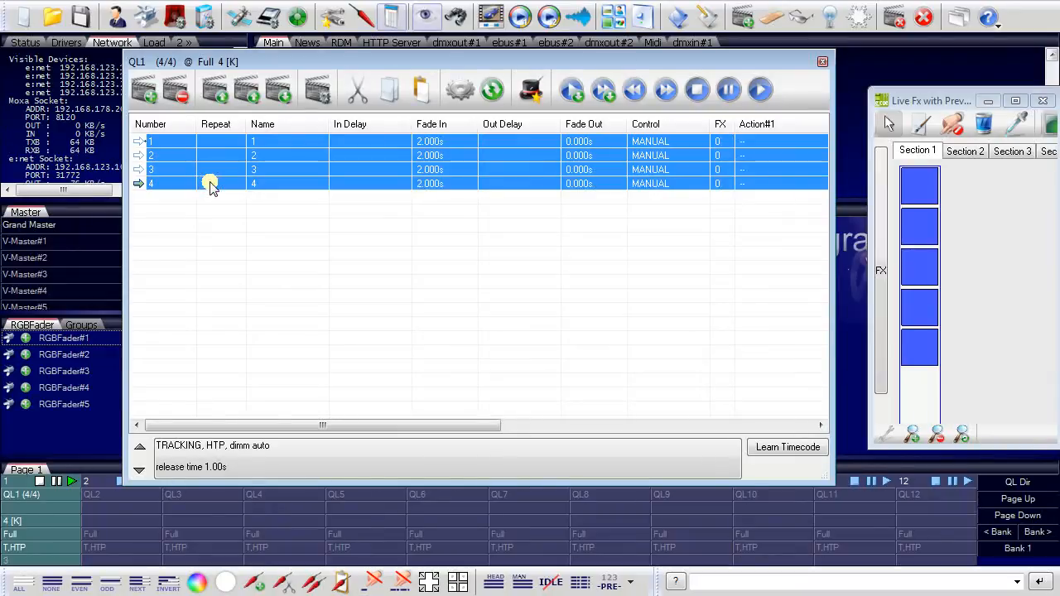
right_click(211, 184)
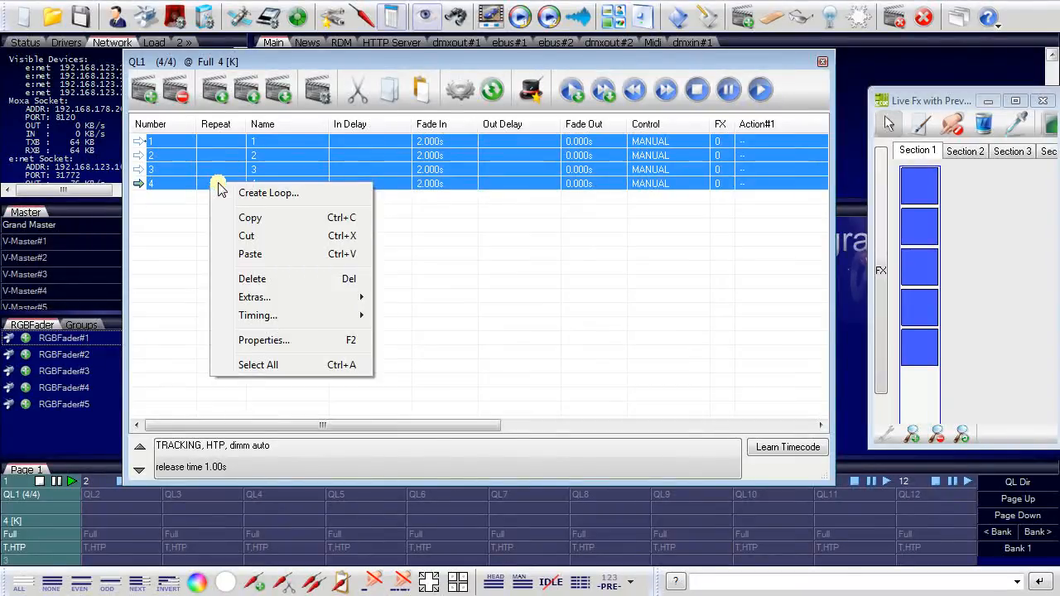
click(263, 340)
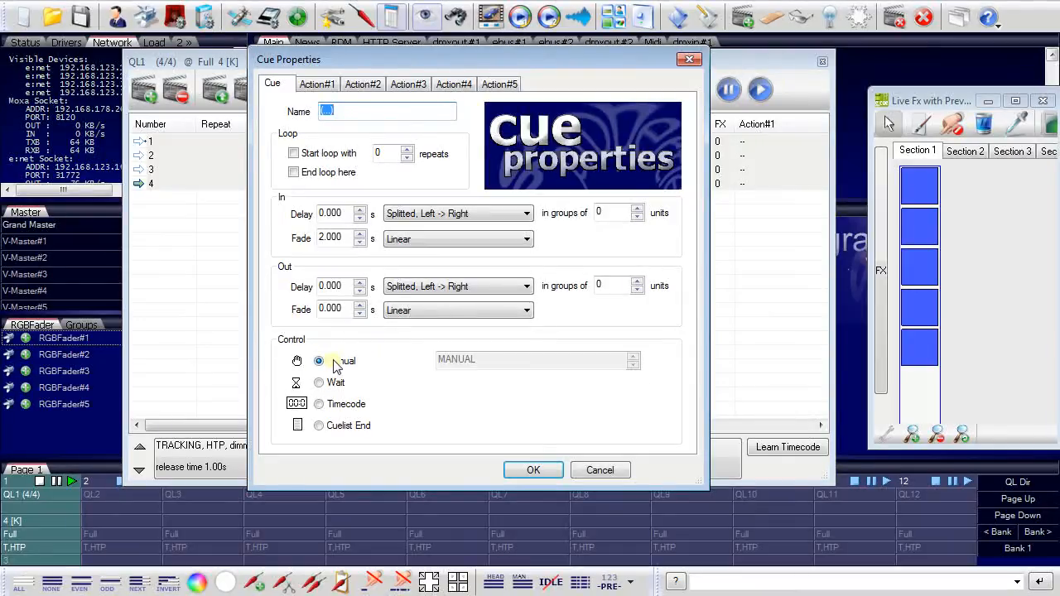
click(319, 383)
text(2)
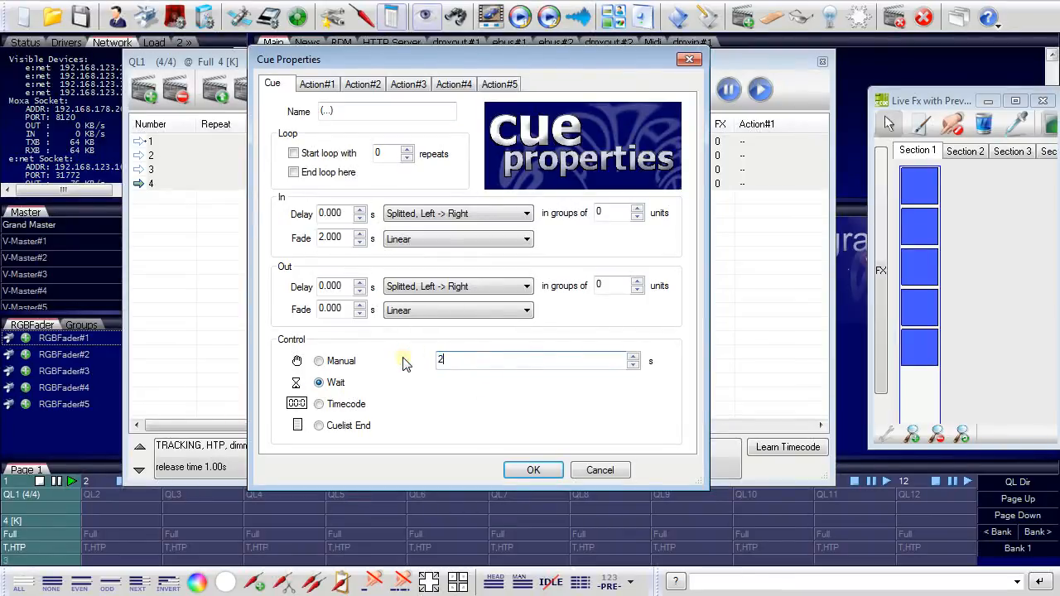
click(534, 470)
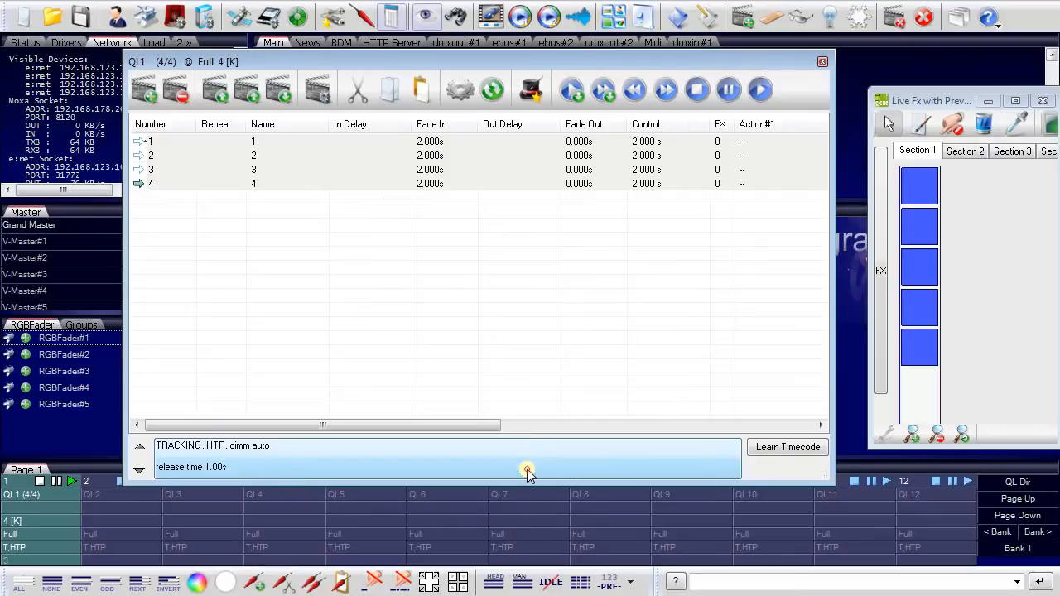
- Start QL1 playback from cue 1 and close the QL1 cue list window
click(508, 141)
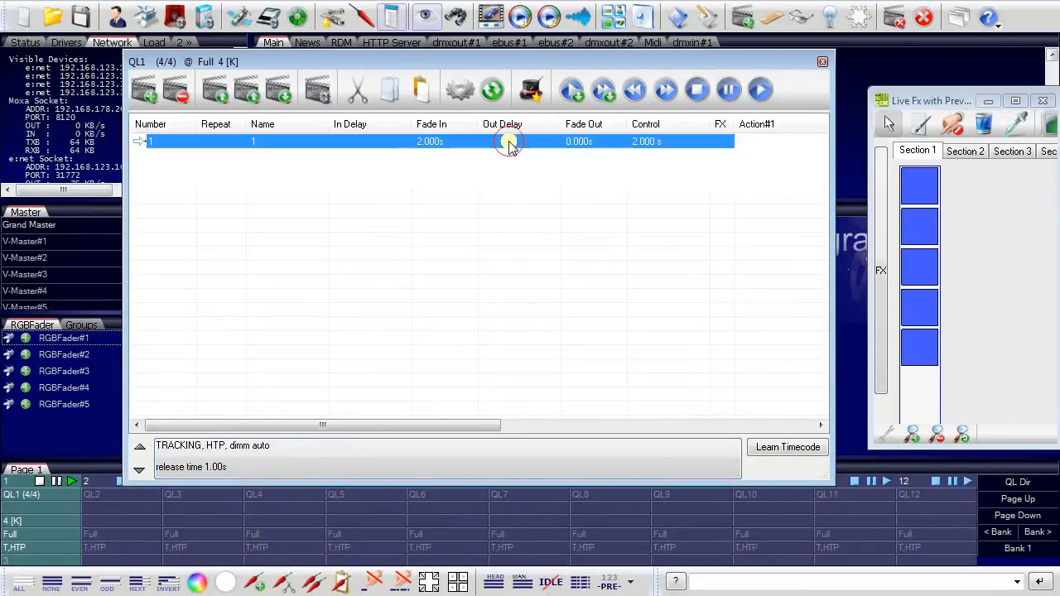
click(760, 89)
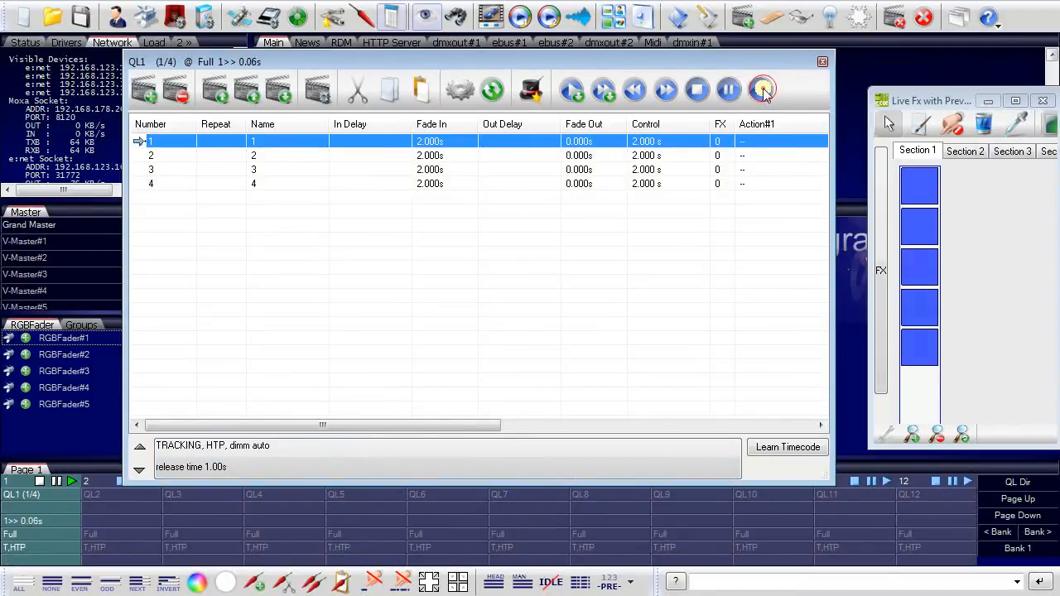
click(760, 90)
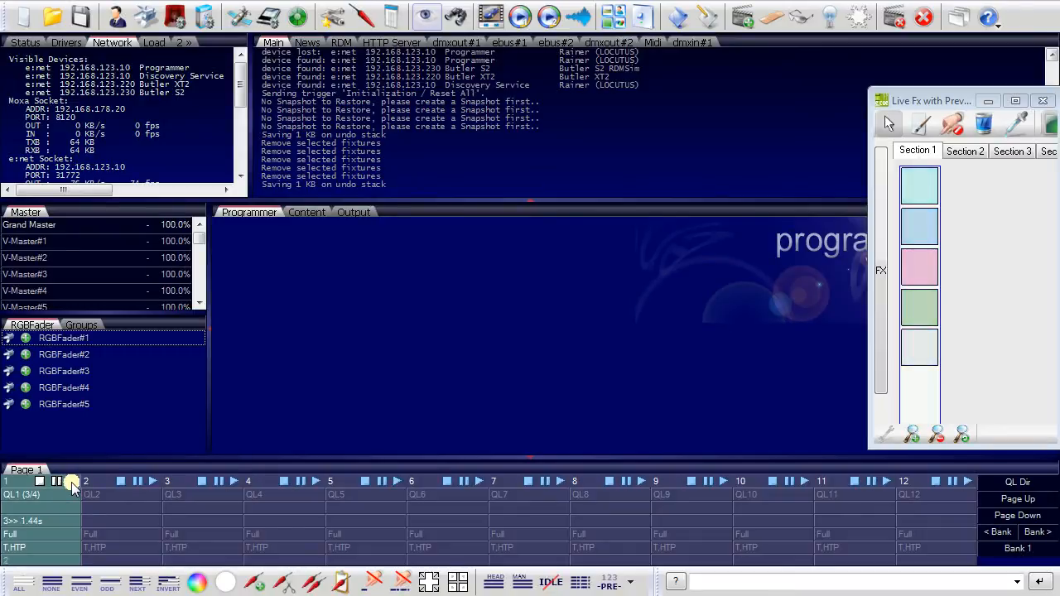
- Stop QL1 playback from the cuelist bar so the five RGB faders go dark
click(40, 481)
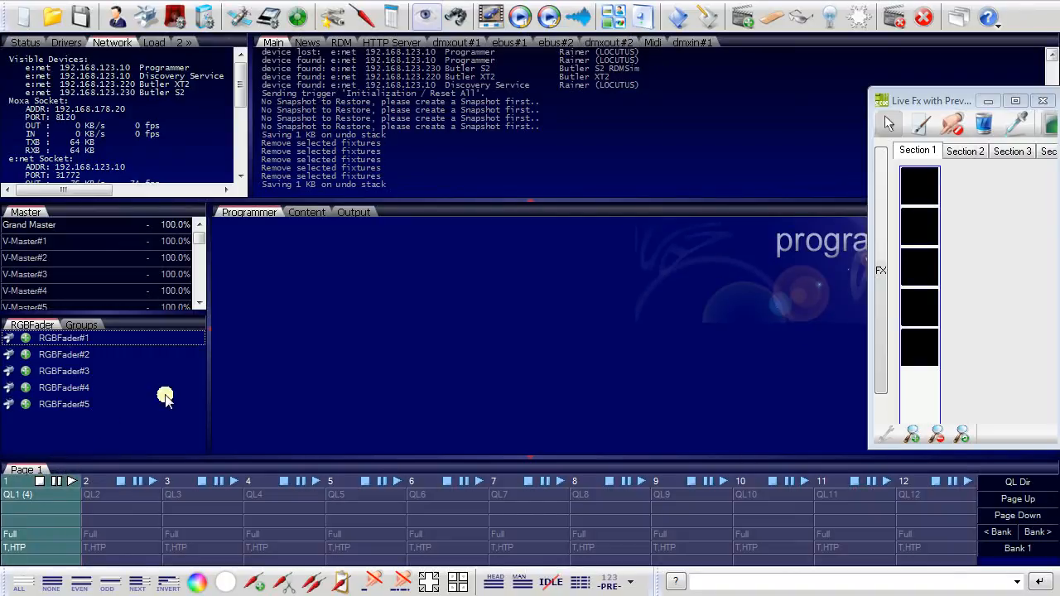
mouse_move(189, 136)
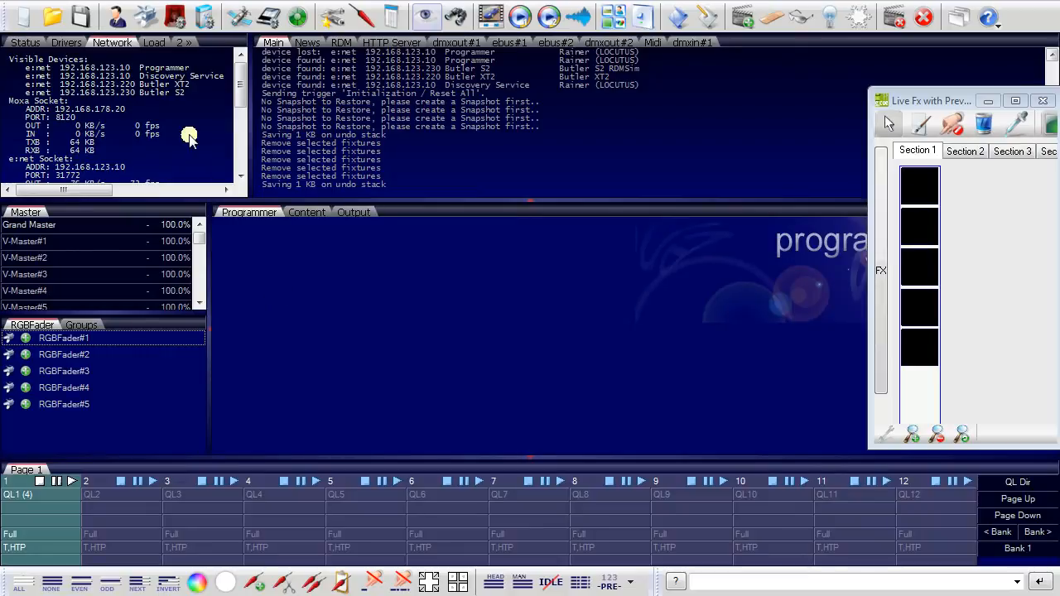
mouse_move(414, 322)
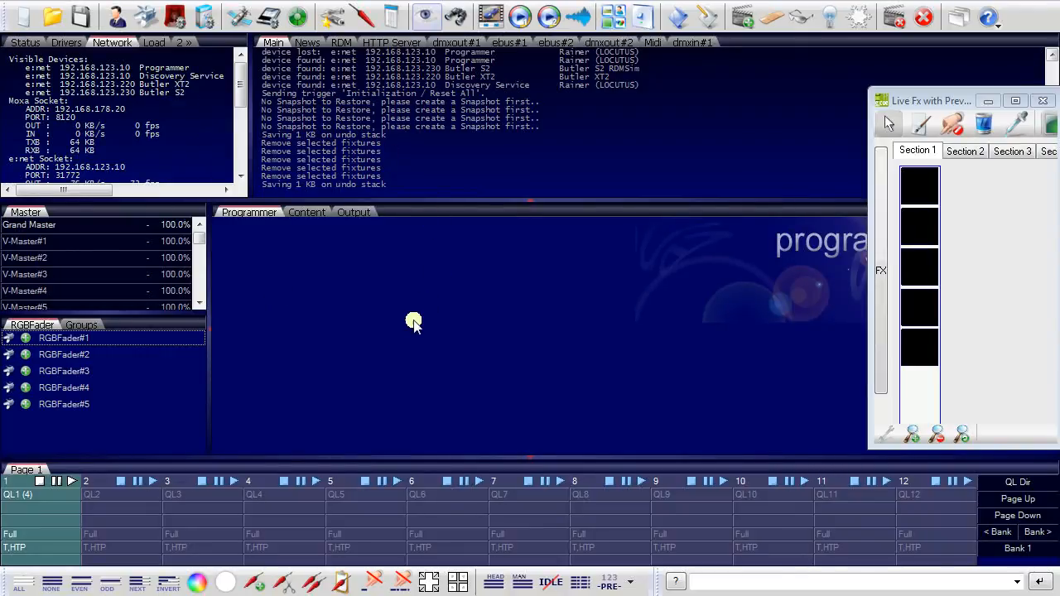
mouse_move(410, 323)
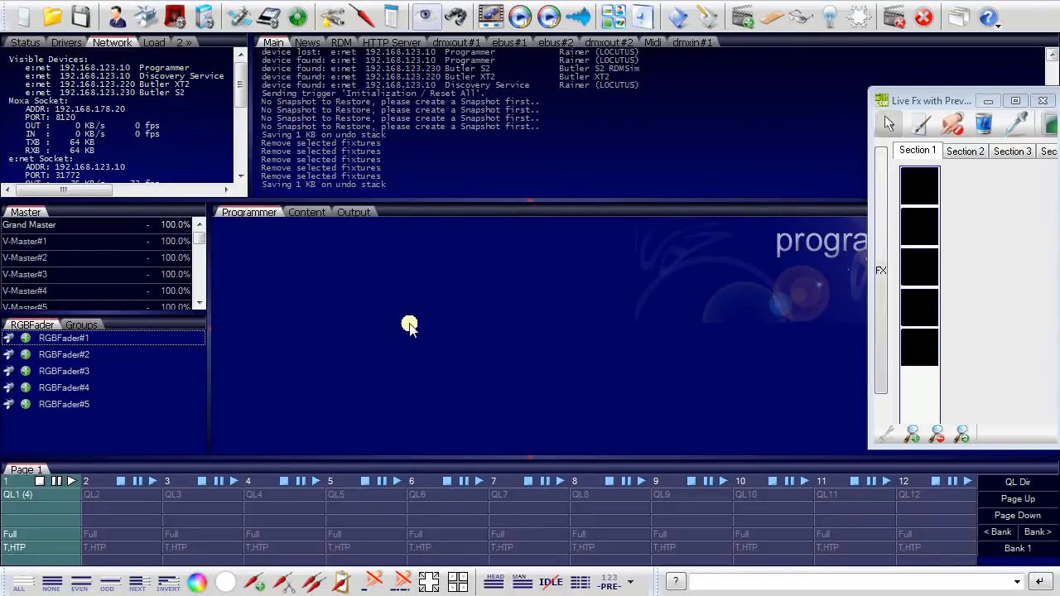